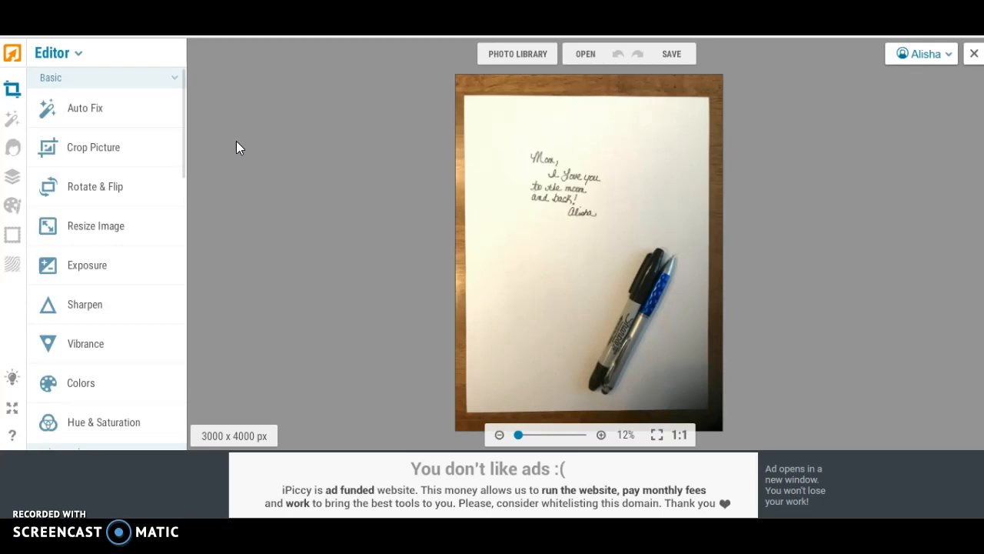
{"action": "mouse_move", "coordinate": [291, 146]}
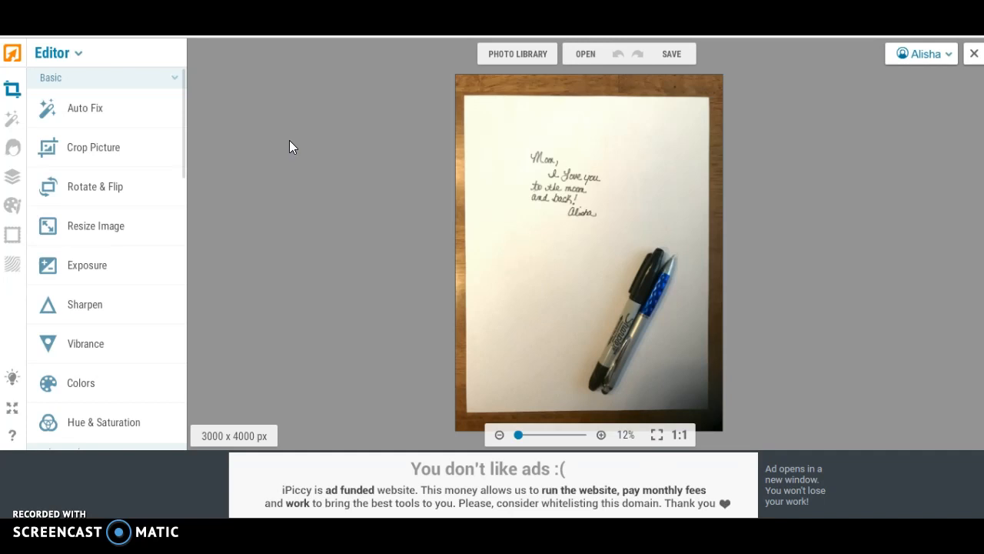
{"action": "mouse_move", "coordinate": [332, 144]}
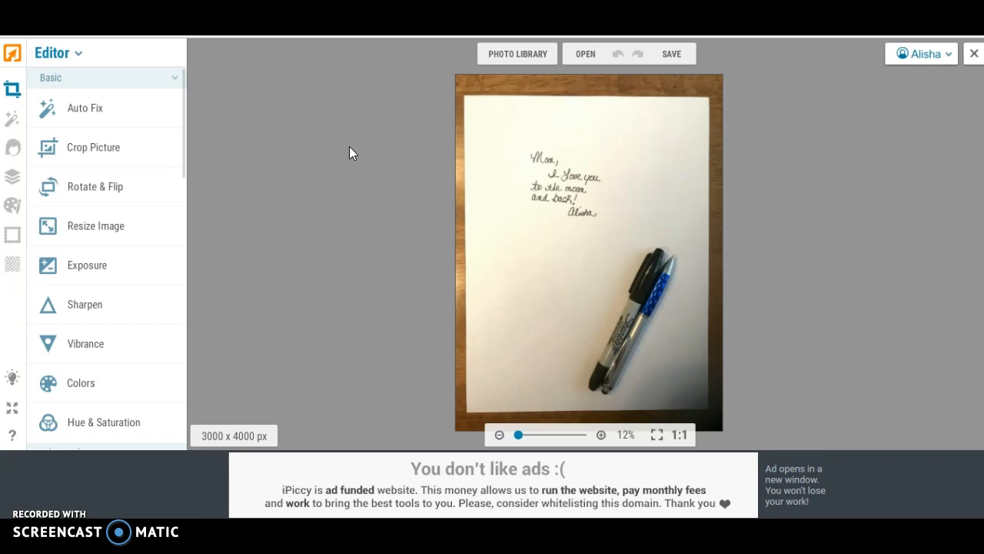
{"action": "mouse_move", "coordinate": [346, 154]}
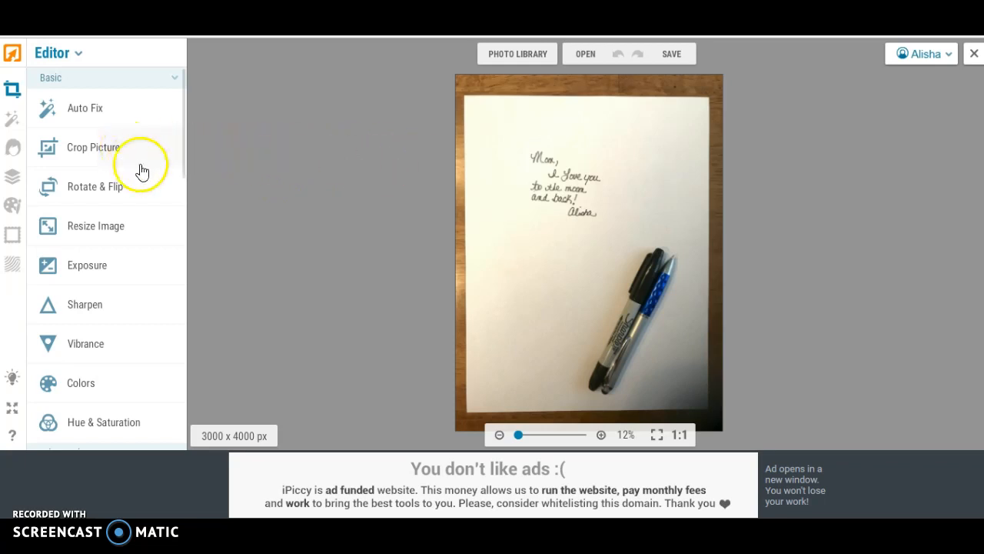
Crop the photo tightly around the handwritten note, removing markers and wood, to 982 x 850 px
{"action": "left_click", "coordinate": [85, 148]}
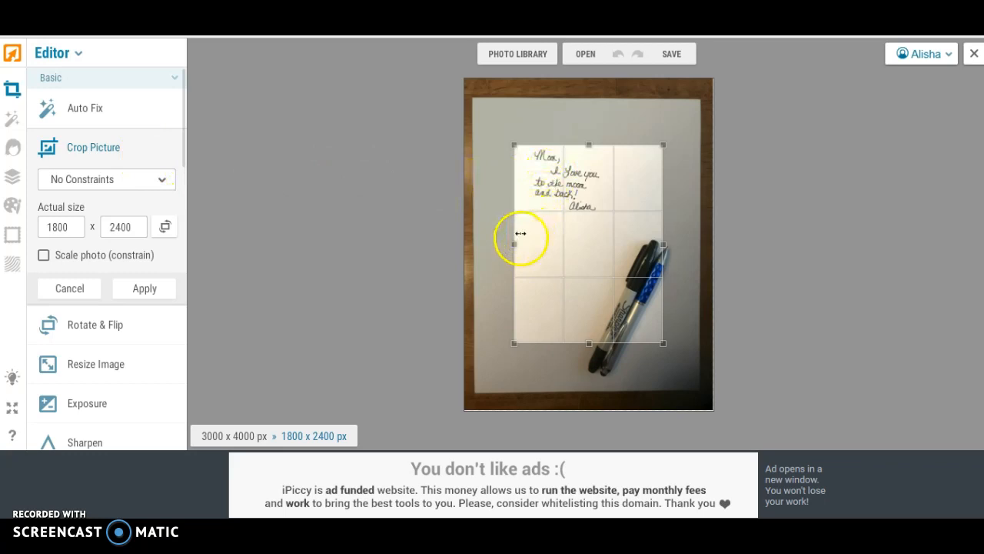
{"action": "left_click_drag", "start_coordinate": [520, 234], "coordinate": [526, 243]}
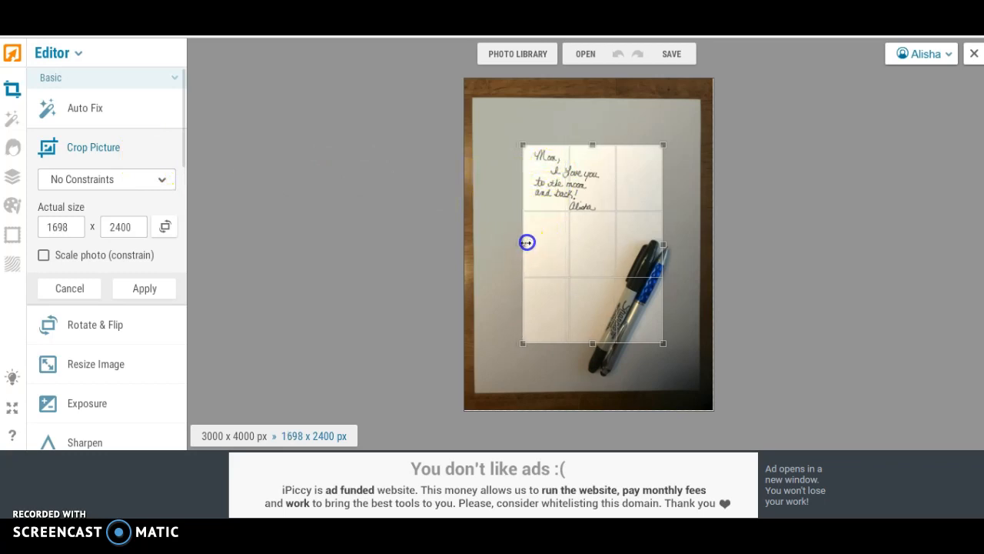
{"action": "left_click_drag", "start_coordinate": [526, 243], "coordinate": [661, 244]}
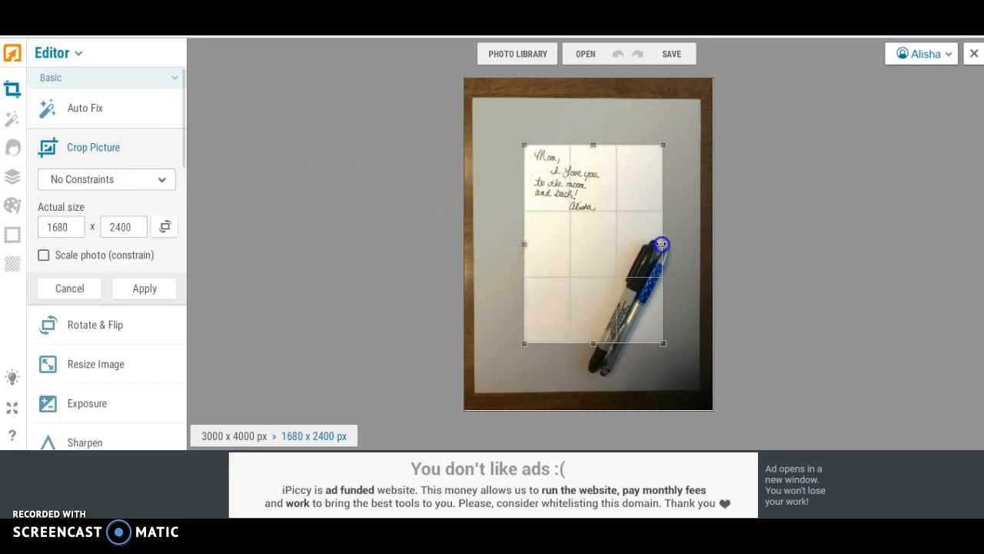
{"action": "left_click_drag", "start_coordinate": [661, 245], "coordinate": [603, 245]}
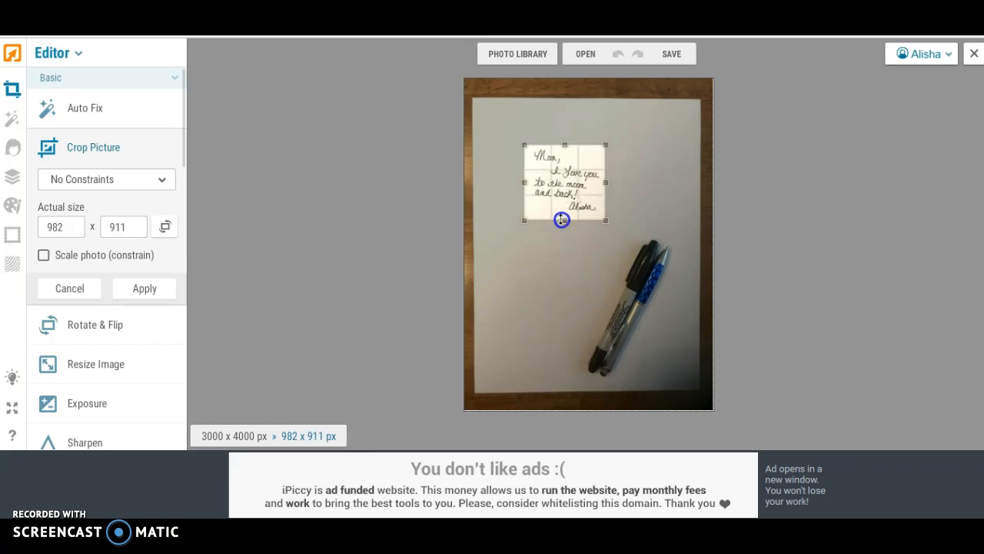
{"action": "left_click_drag", "start_coordinate": [562, 223], "coordinate": [561, 215]}
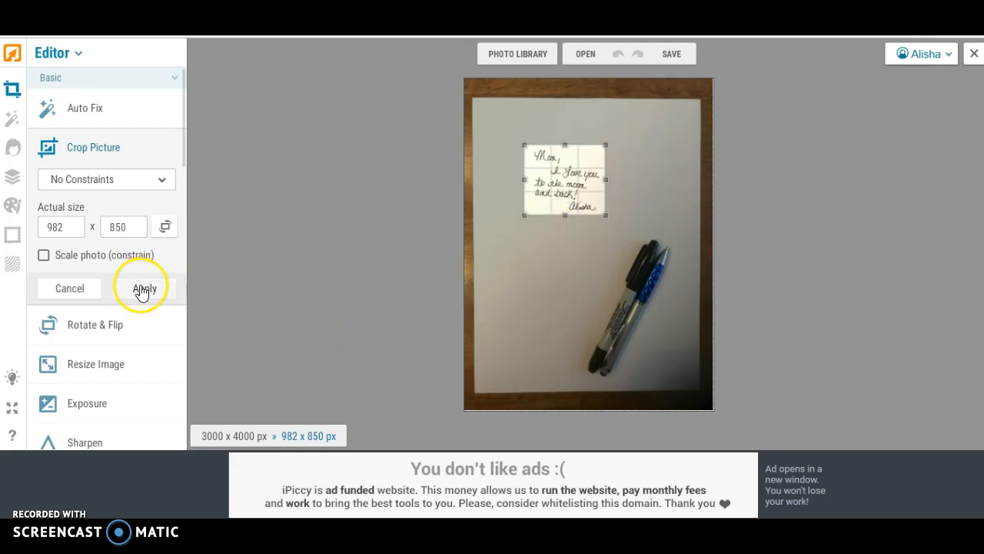
{"action": "left_click", "coordinate": [143, 288]}
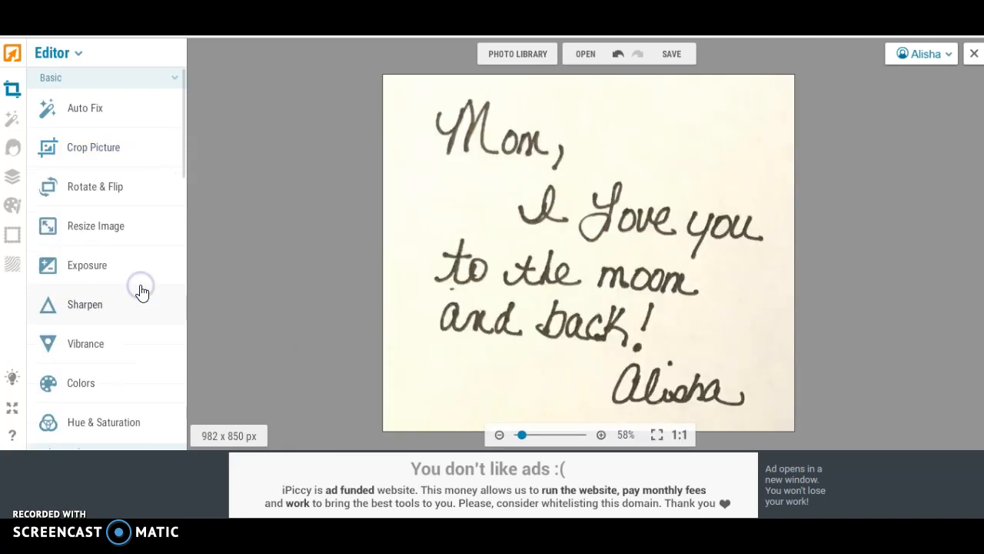
{"action": "mouse_move", "coordinate": [277, 277]}
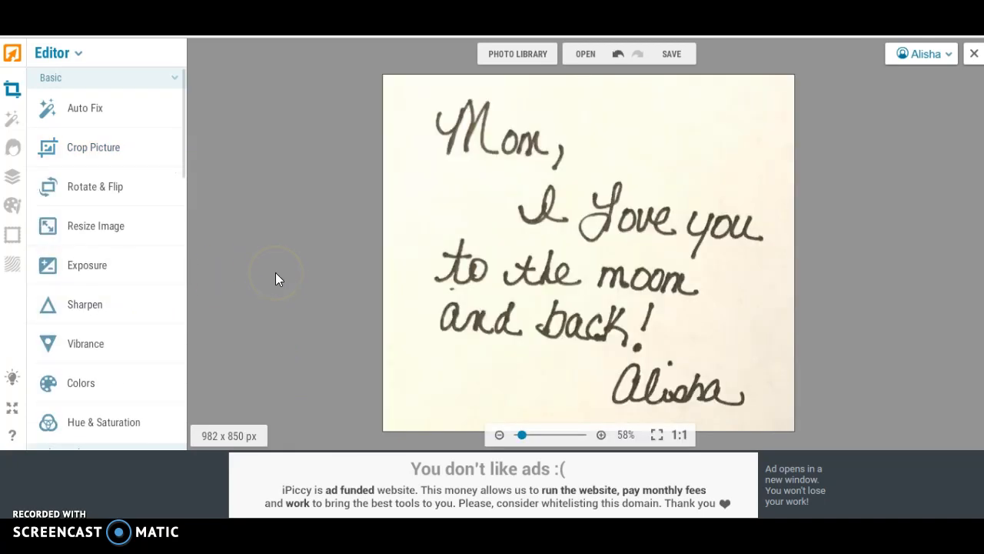
{"action": "mouse_move", "coordinate": [131, 138]}
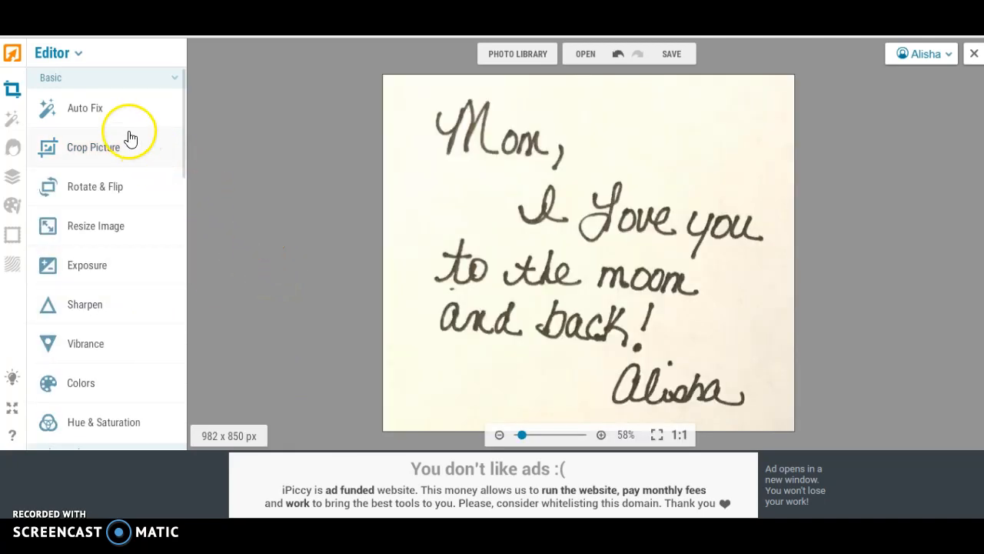
Apply Auto Fix so the paper brightens and the ink turns darker and crisper
{"action": "left_click", "coordinate": [84, 107]}
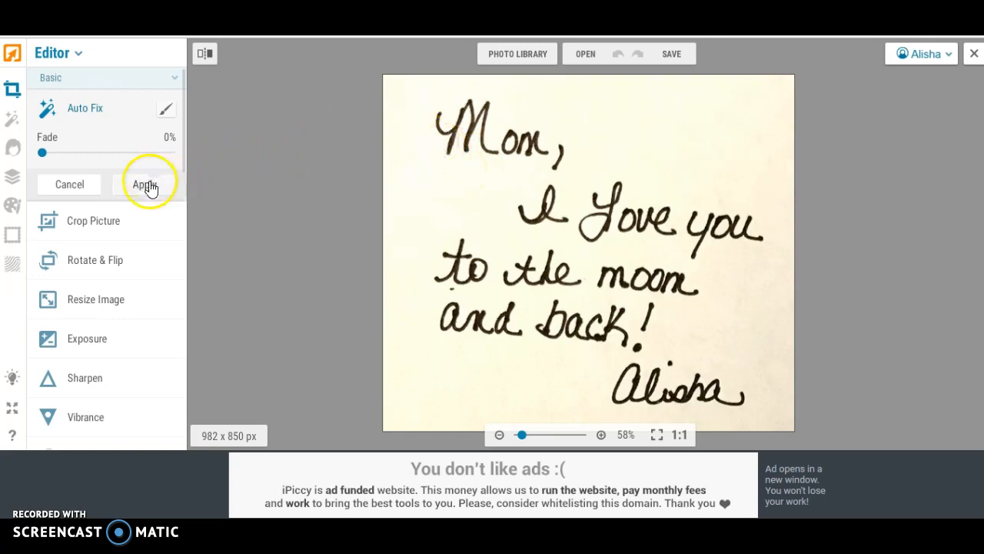
{"action": "left_click", "coordinate": [145, 185]}
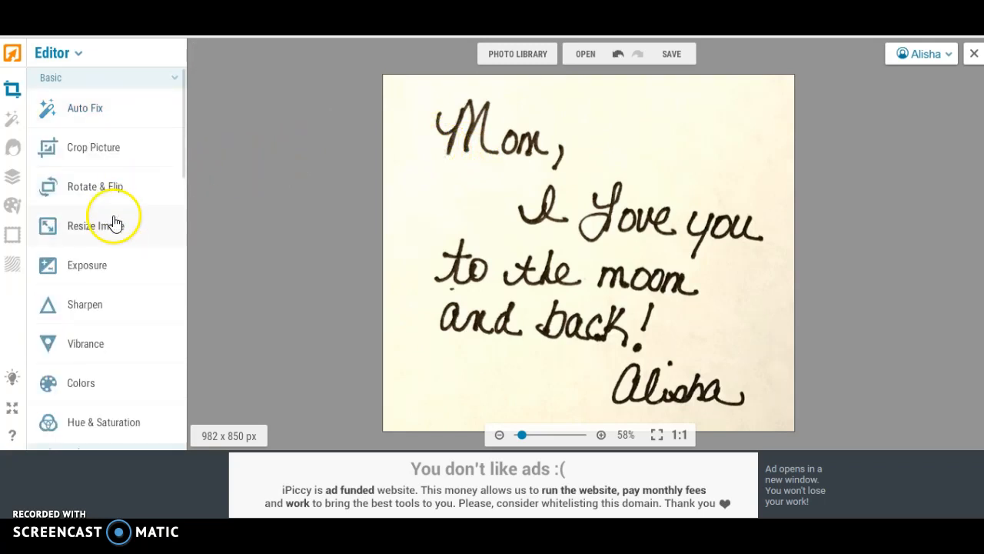
{"action": "mouse_move", "coordinate": [95, 192]}
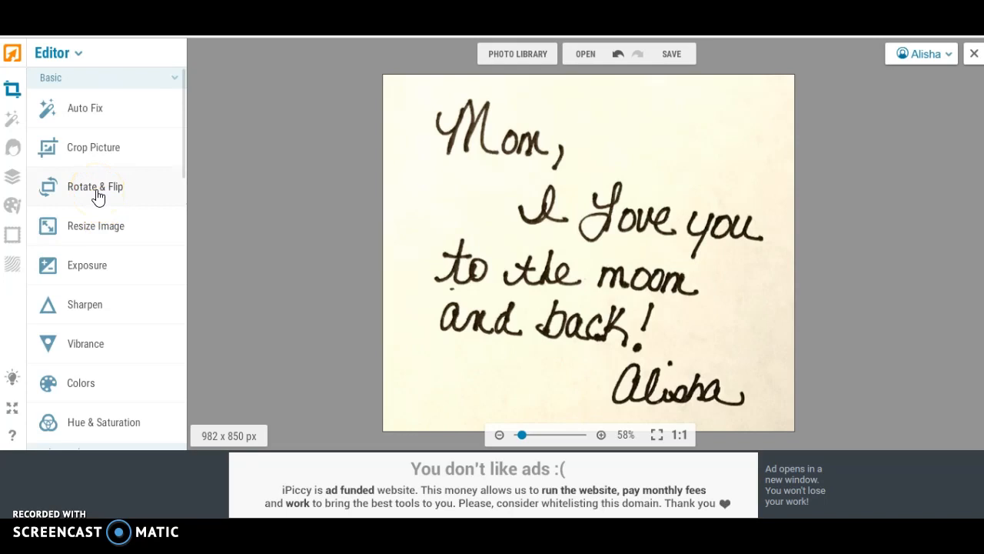
{"action": "mouse_move", "coordinate": [673, 239]}
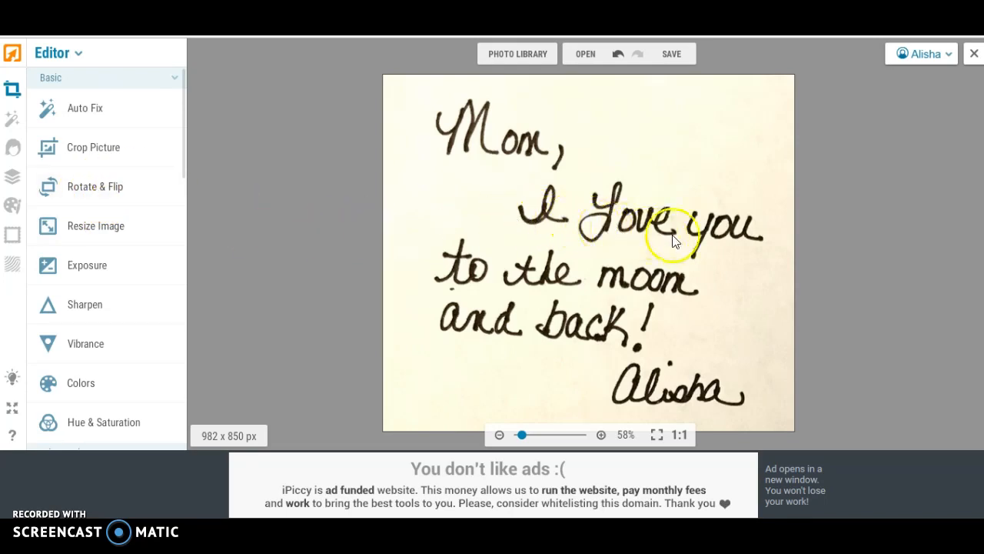
{"action": "mouse_move", "coordinate": [535, 302]}
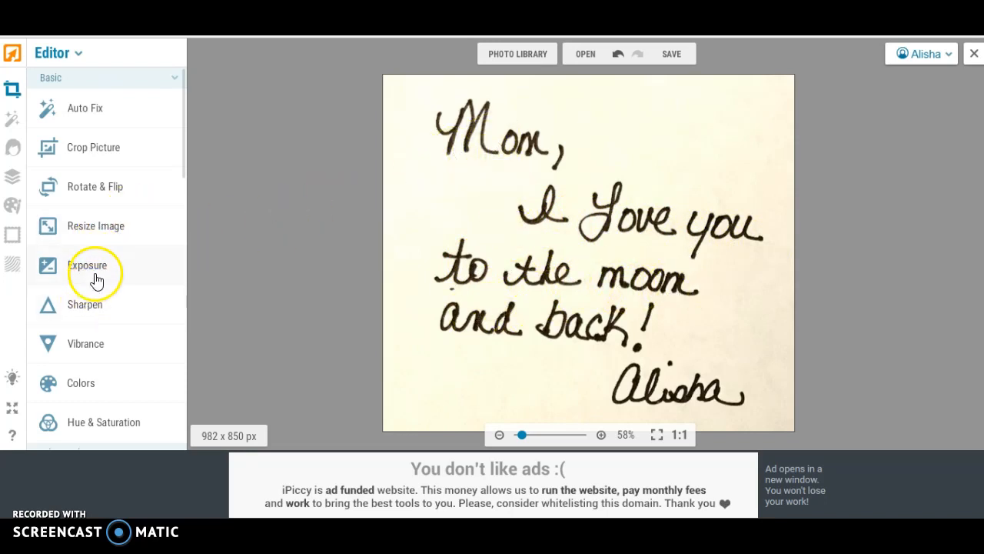
Straighten the note by about -0.7 so the writing lines sit level, trimming to 968 x 837 px
{"action": "left_click", "coordinate": [95, 186]}
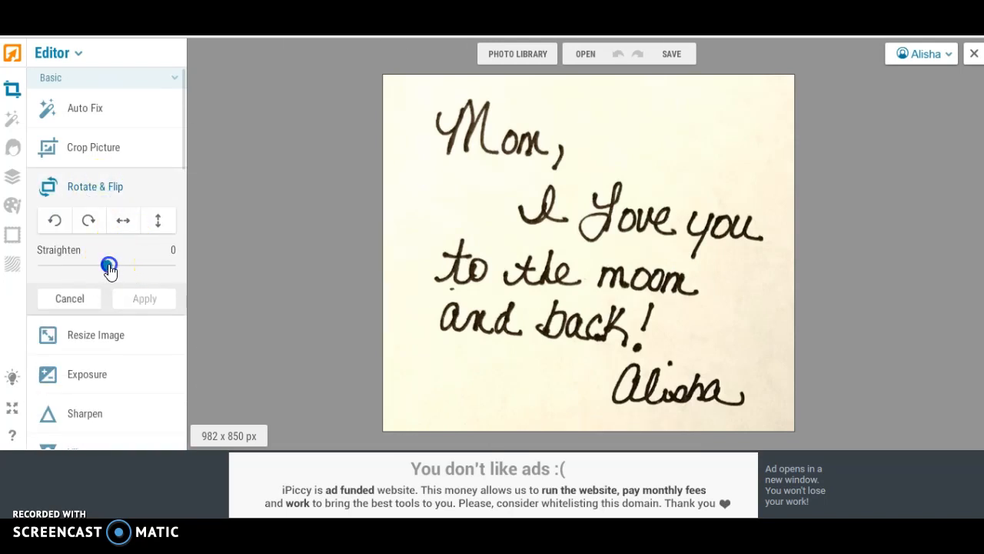
{"action": "left_click_drag", "start_coordinate": [111, 265], "coordinate": [107, 264]}
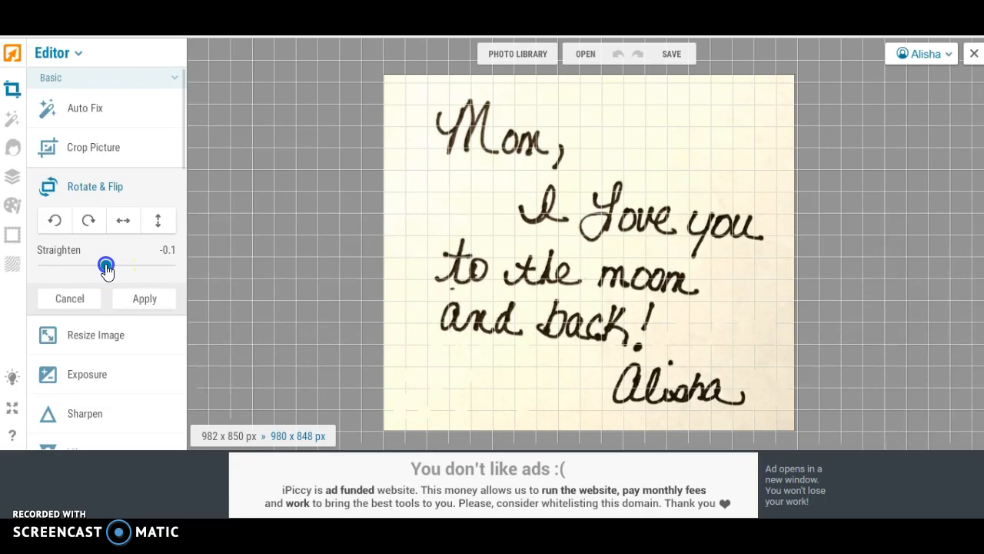
{"action": "left_click_drag", "start_coordinate": [108, 265], "coordinate": [102, 265]}
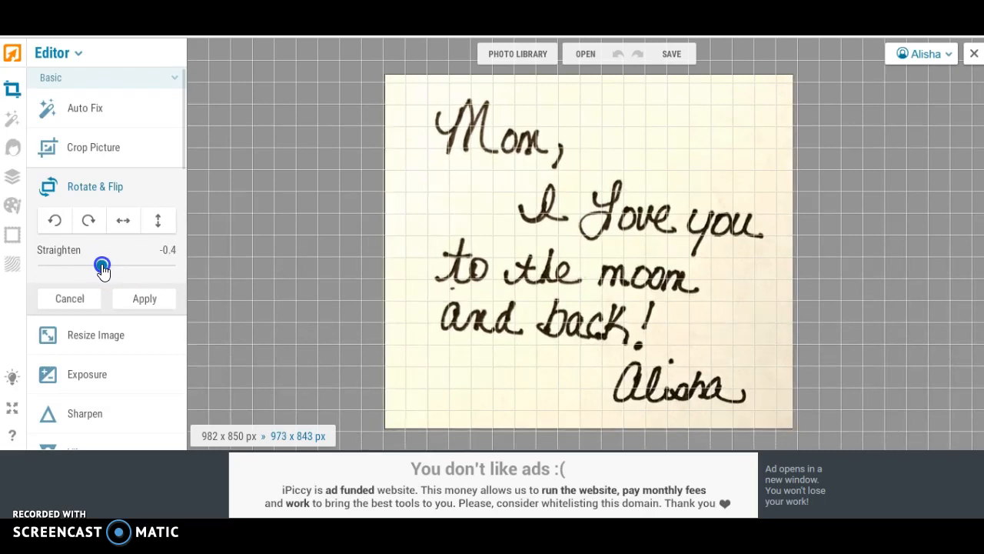
{"action": "left_click_drag", "start_coordinate": [101, 264], "coordinate": [100, 265]}
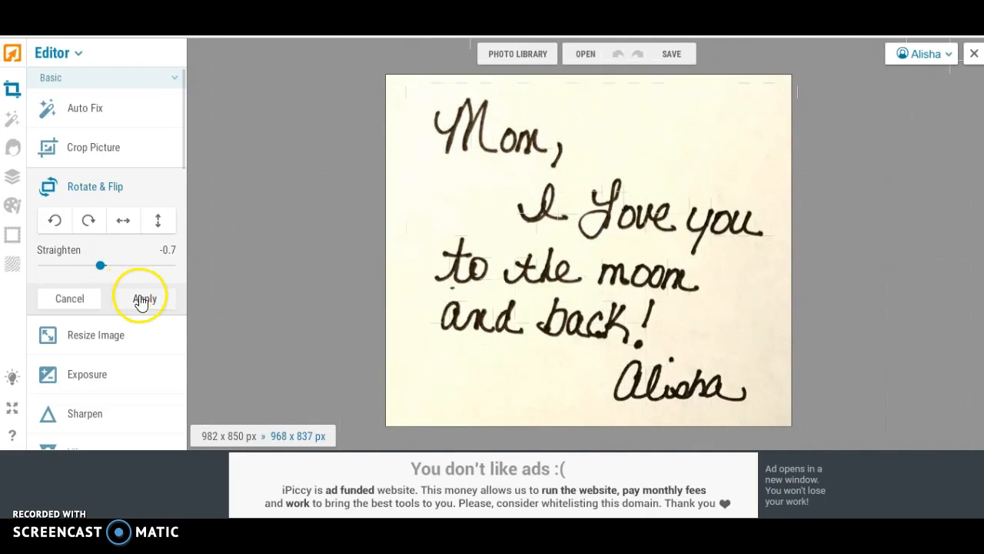
{"action": "left_click", "coordinate": [145, 299]}
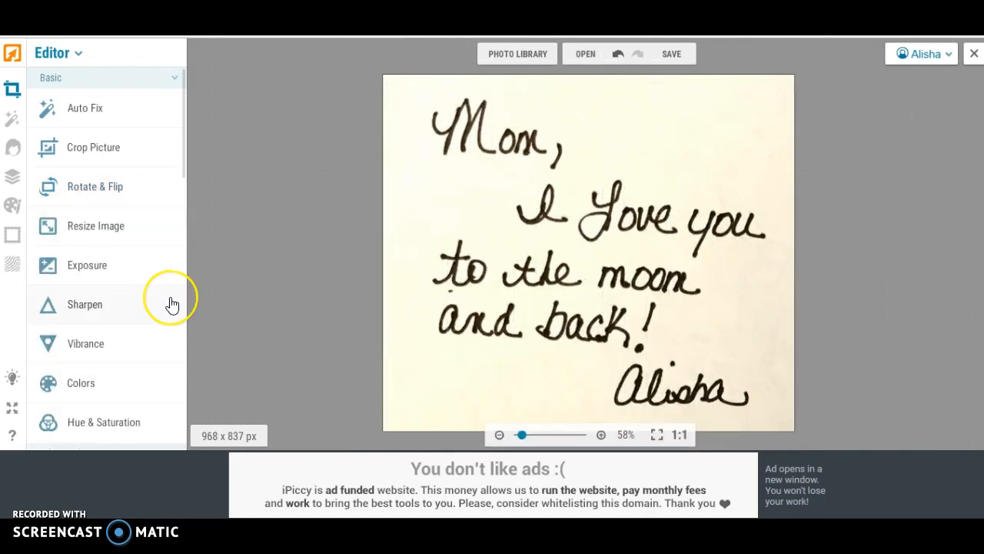
{"action": "mouse_move", "coordinate": [267, 279]}
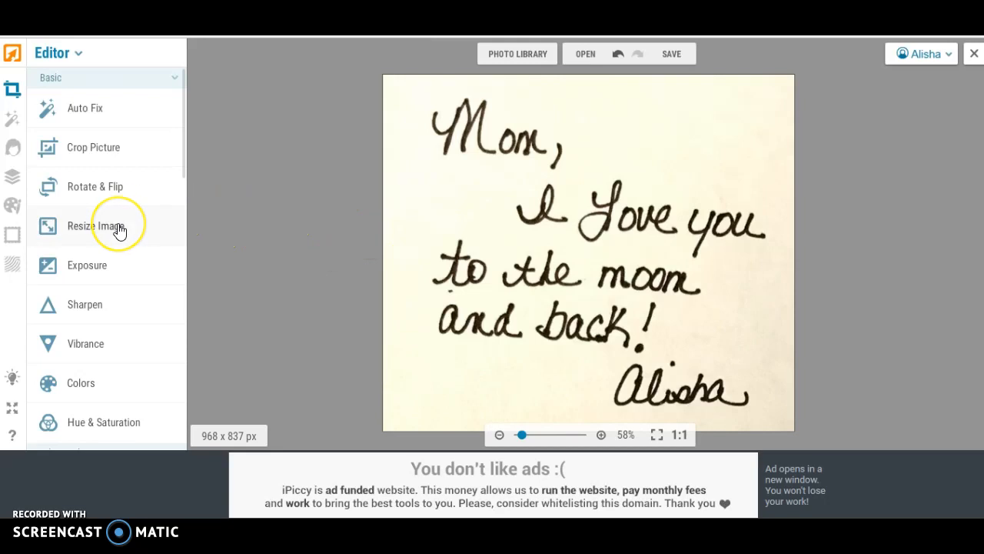
{"action": "mouse_move", "coordinate": [218, 208]}
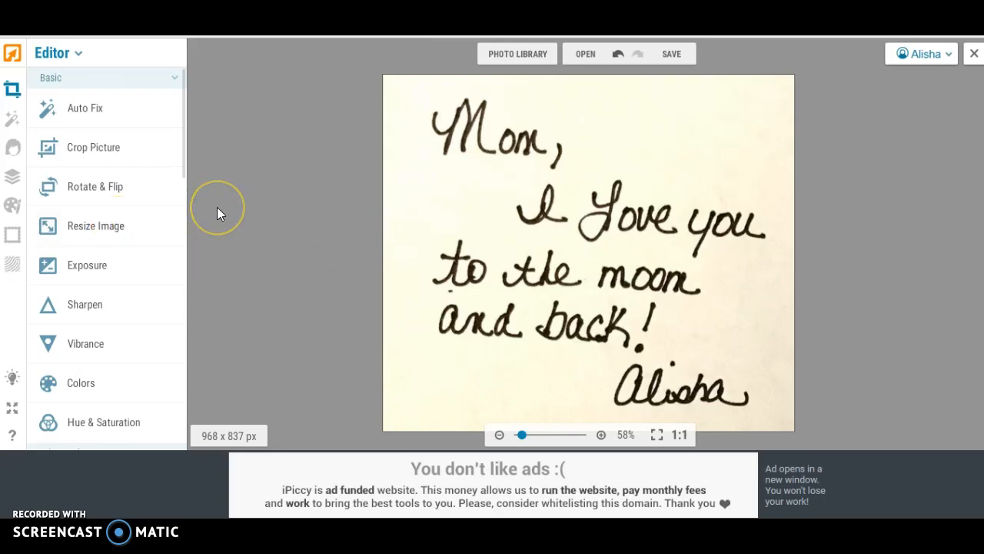
{"action": "mouse_move", "coordinate": [231, 208]}
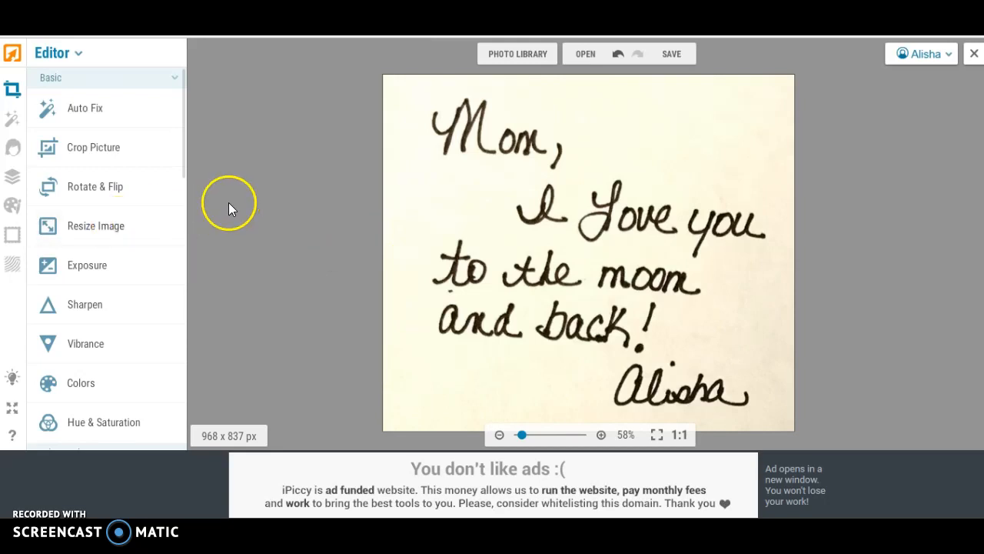
{"action": "mouse_move", "coordinate": [108, 224]}
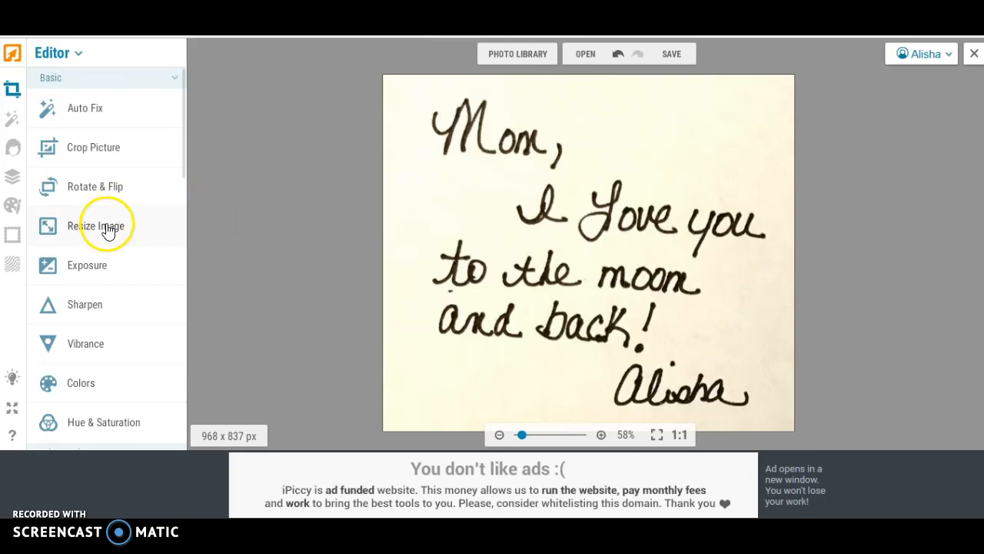
Resize the note with proportions constrained to about 1026 x 887 px and apply it
{"action": "left_click", "coordinate": [96, 224]}
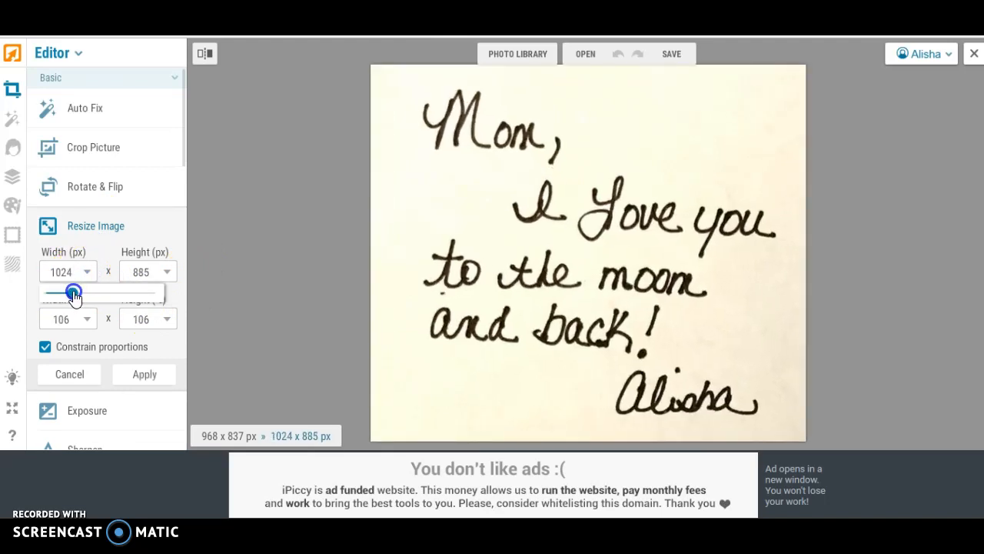
{"action": "left_click_drag", "start_coordinate": [70, 292], "coordinate": [100, 292]}
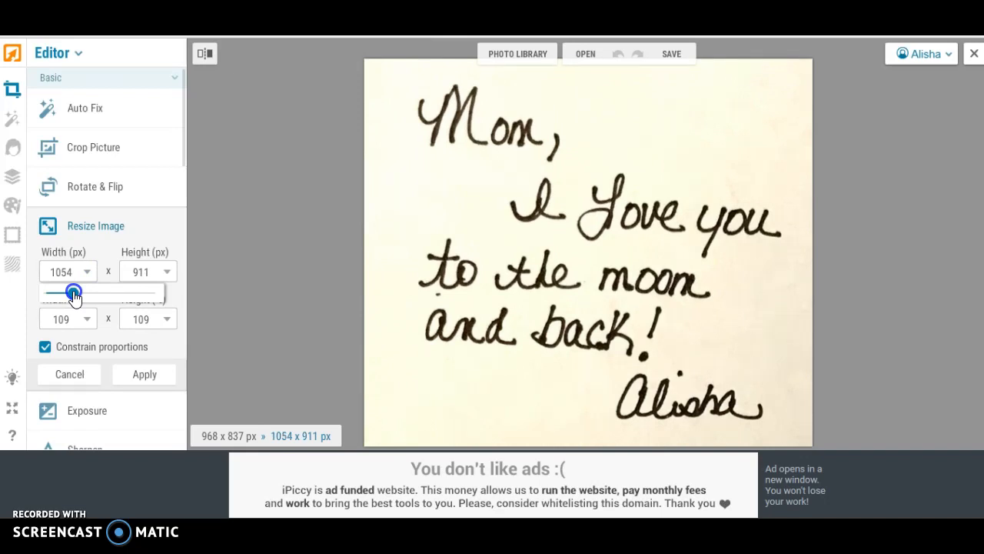
{"action": "left_click_drag", "start_coordinate": [74, 295], "coordinate": [100, 295]}
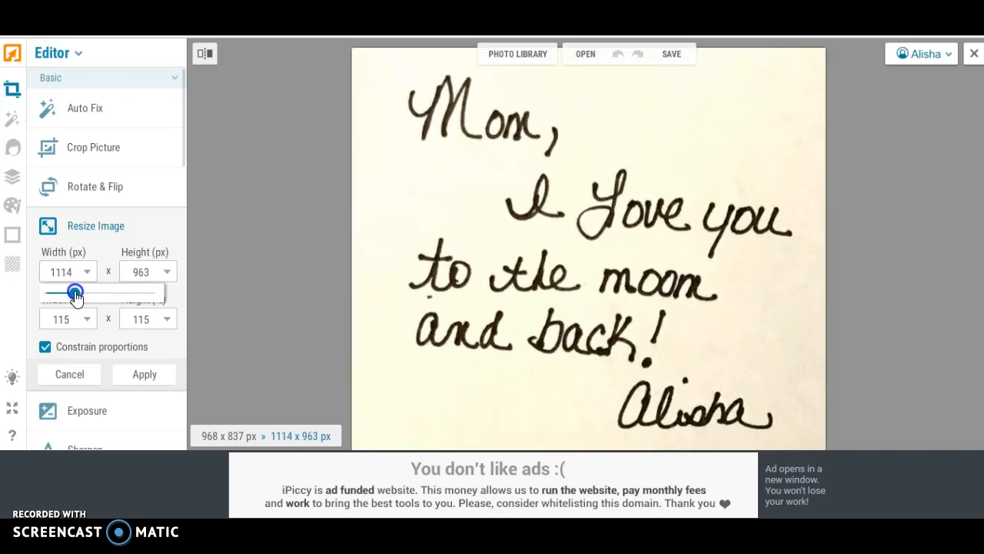
{"action": "left_click_drag", "start_coordinate": [74, 292], "coordinate": [67, 292]}
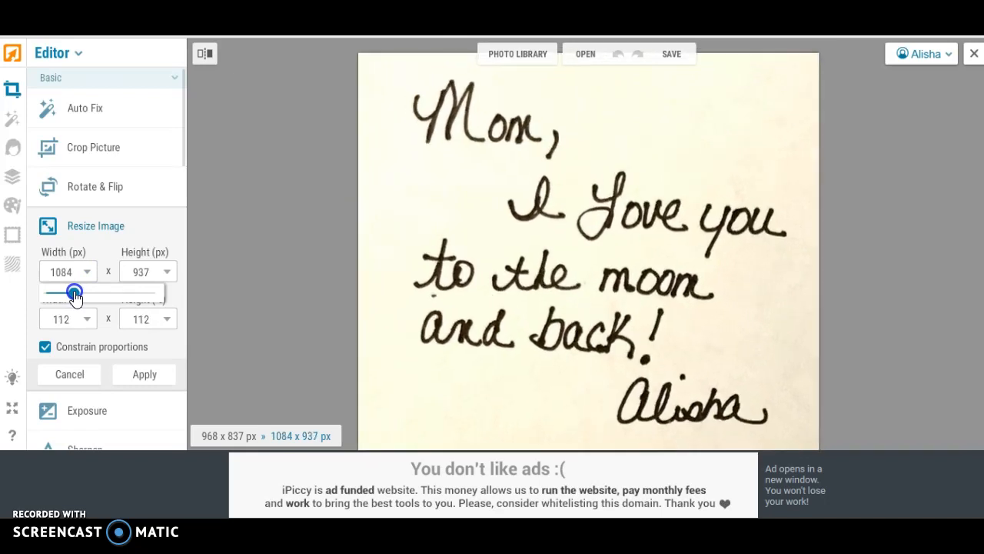
{"action": "left_click_drag", "start_coordinate": [74, 293], "coordinate": [69, 292]}
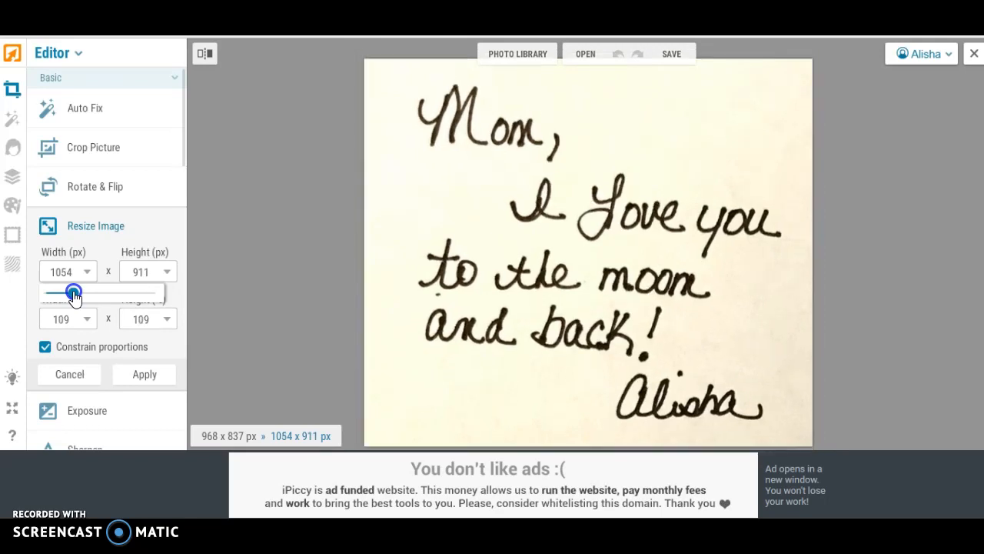
{"action": "left_click_drag", "start_coordinate": [84, 292], "coordinate": [73, 292]}
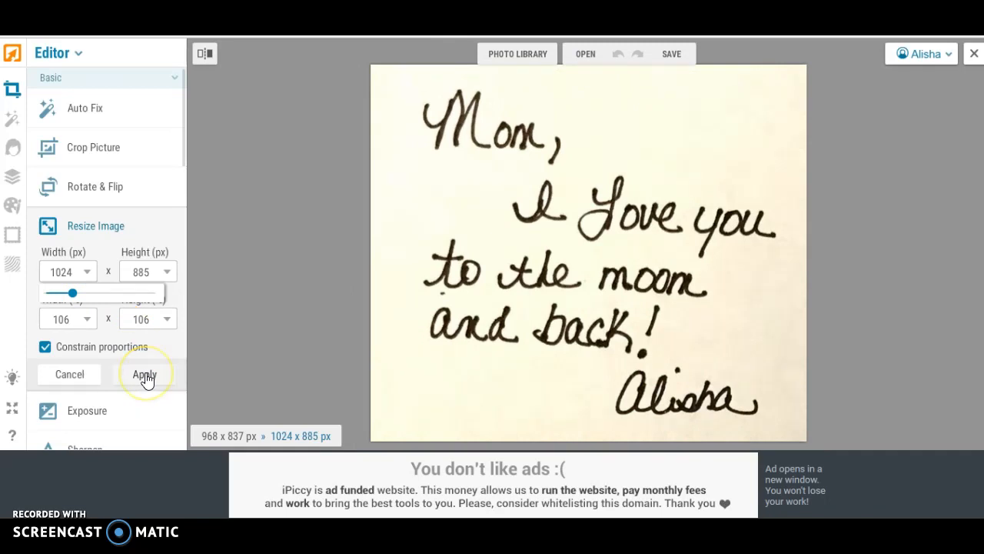
{"action": "left_click", "coordinate": [144, 373]}
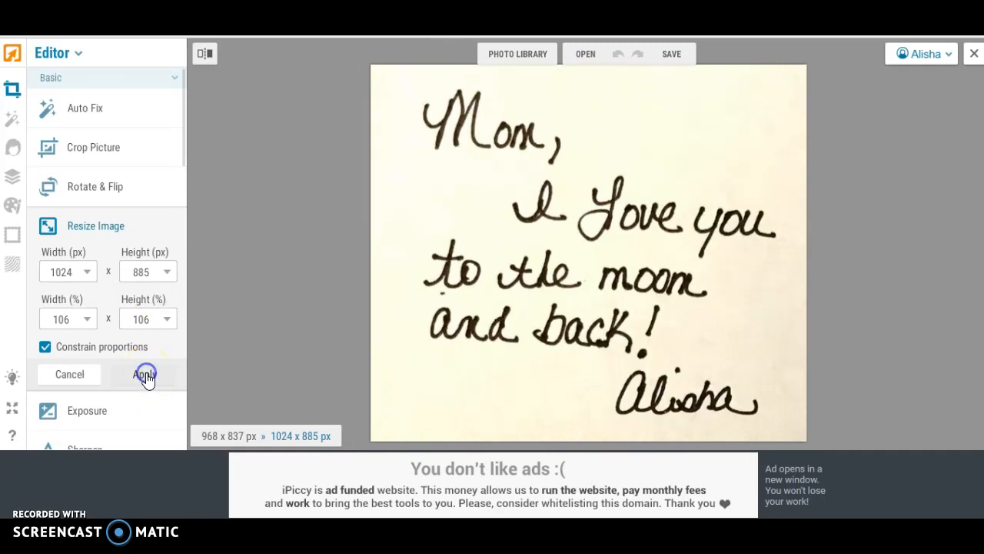
{"action": "left_click", "coordinate": [145, 373]}
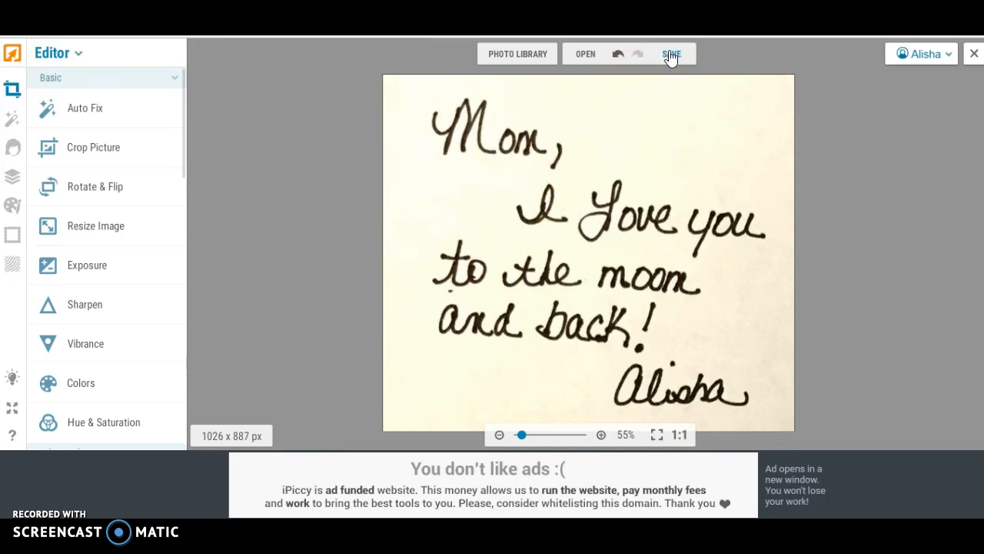
Save the note to the computer as the JPG moonandback at highest quality and close the photo
{"action": "left_click", "coordinate": [670, 52]}
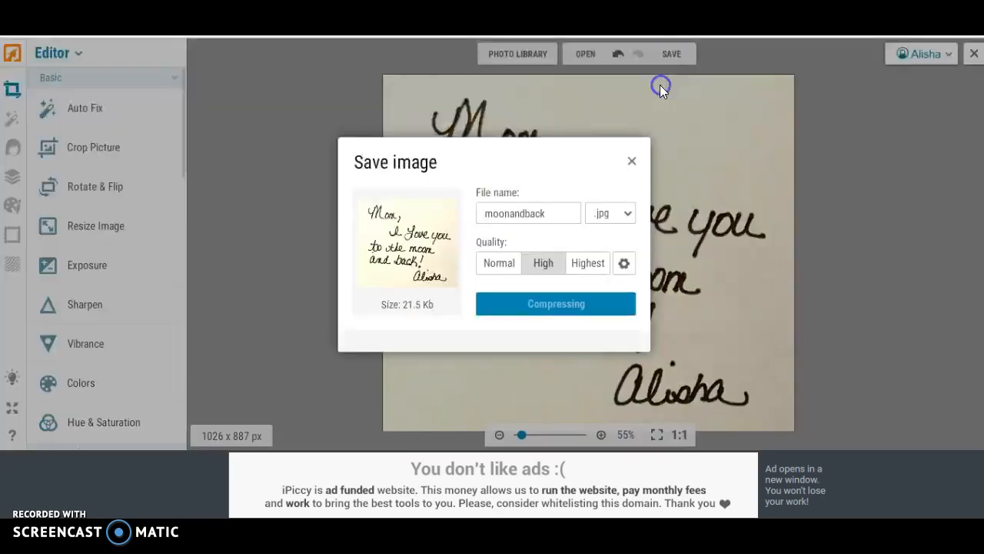
{"action": "left_click", "coordinate": [588, 262]}
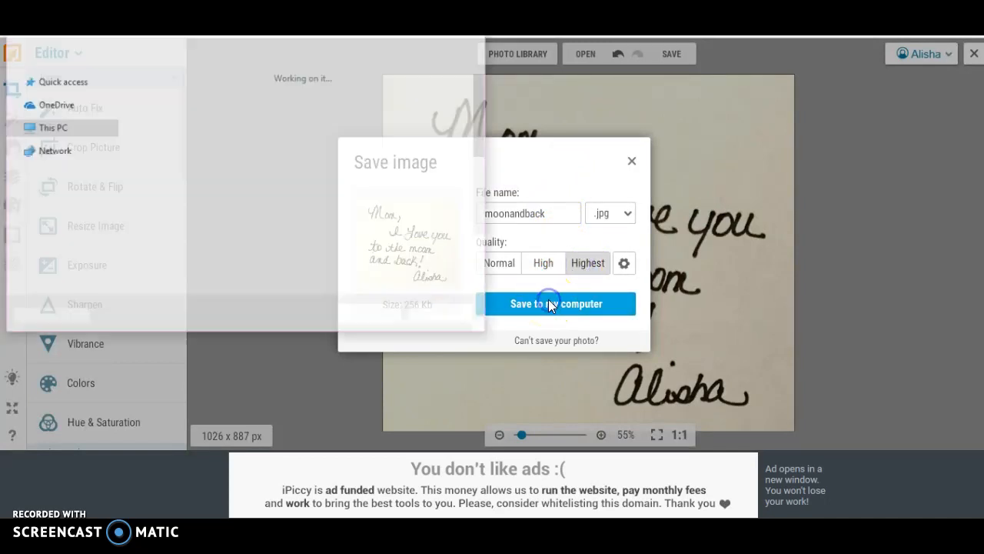
{"action": "left_click", "coordinate": [557, 303]}
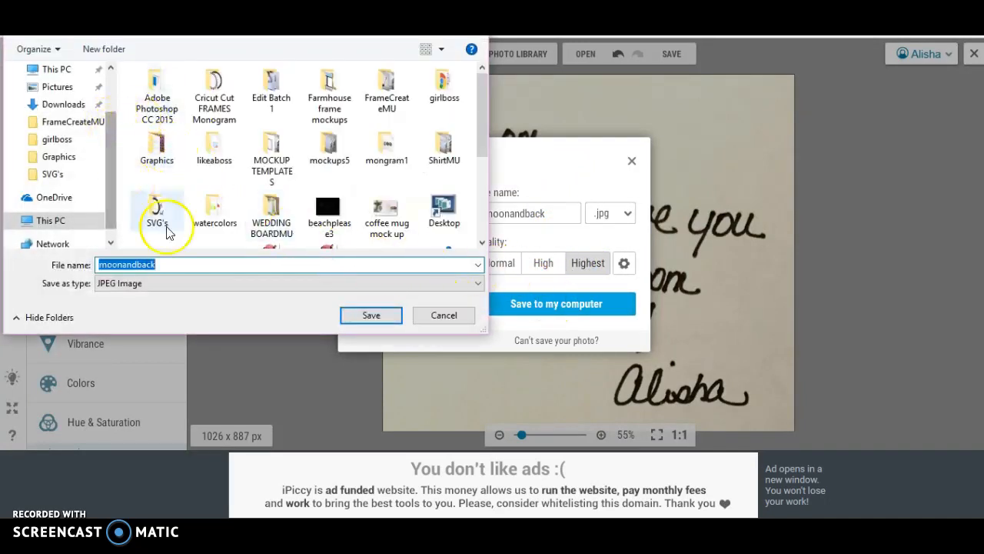
{"action": "left_click", "coordinate": [371, 316]}
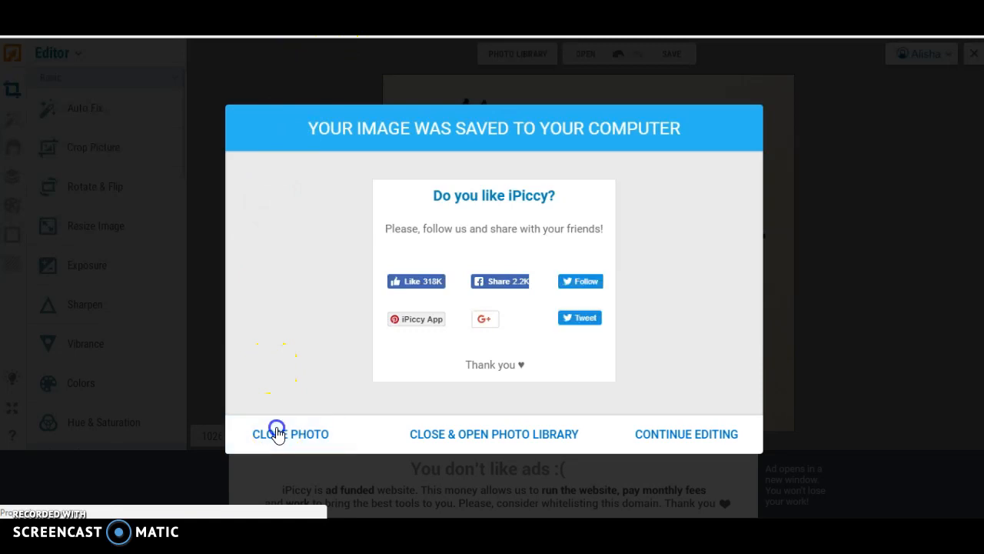
{"action": "left_click", "coordinate": [289, 434]}
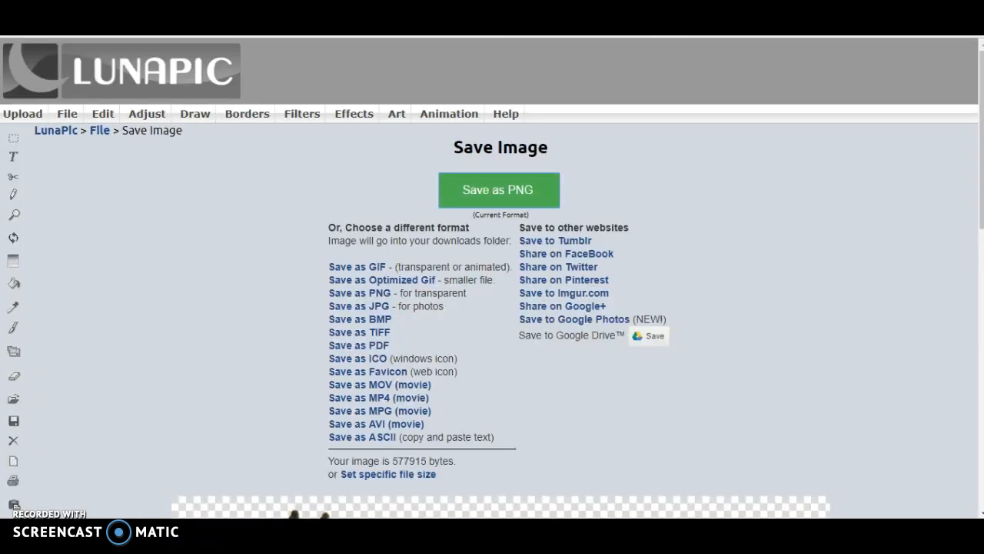
Download the previous LunaPic image as a PNG and choose to close it
{"action": "left_click", "coordinate": [498, 191]}
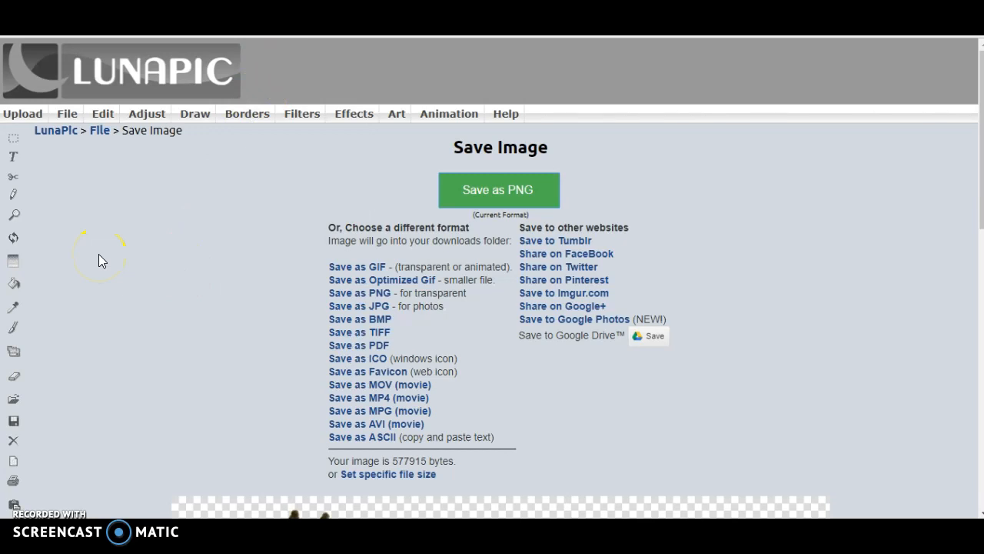
{"action": "mouse_move", "coordinate": [146, 215]}
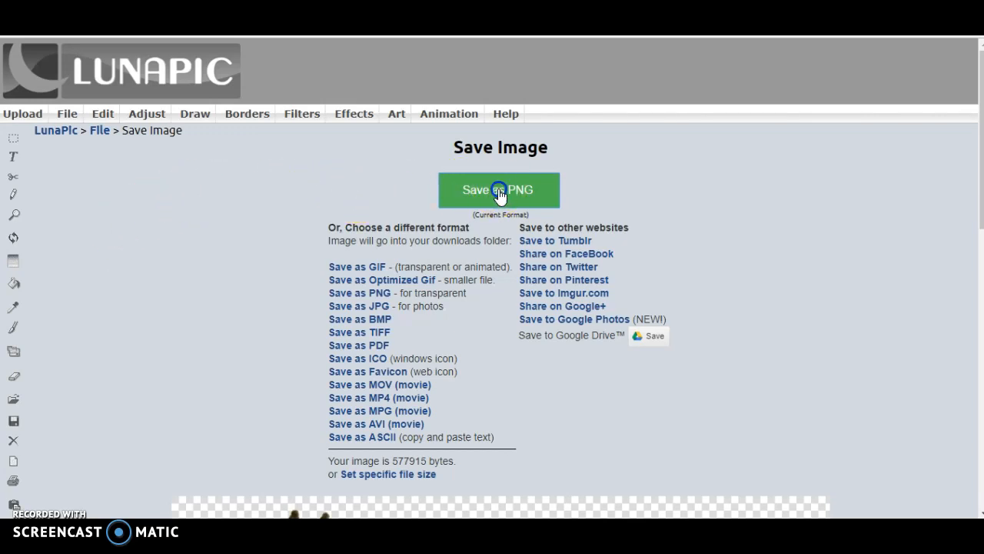
{"action": "left_click", "coordinate": [498, 191]}
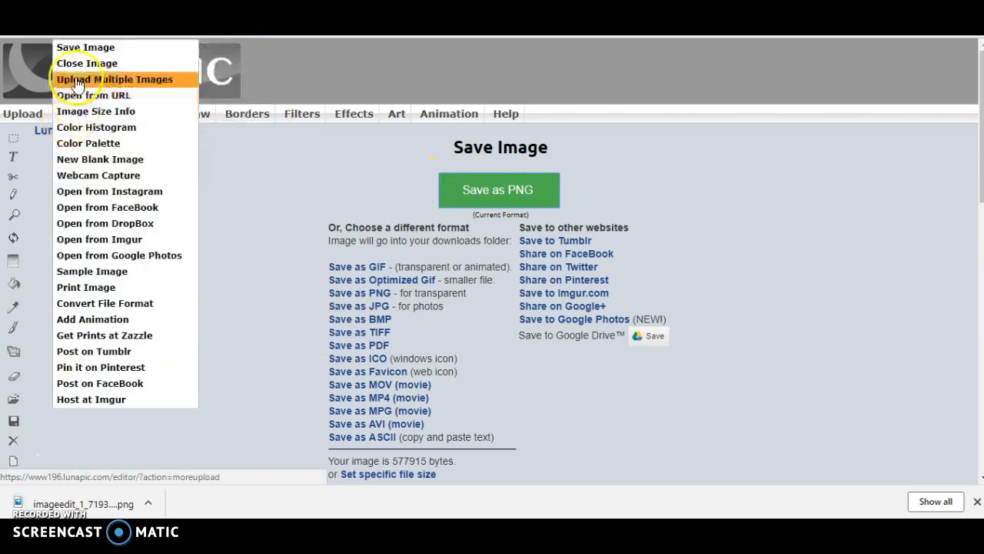
{"action": "left_click", "coordinate": [86, 63]}
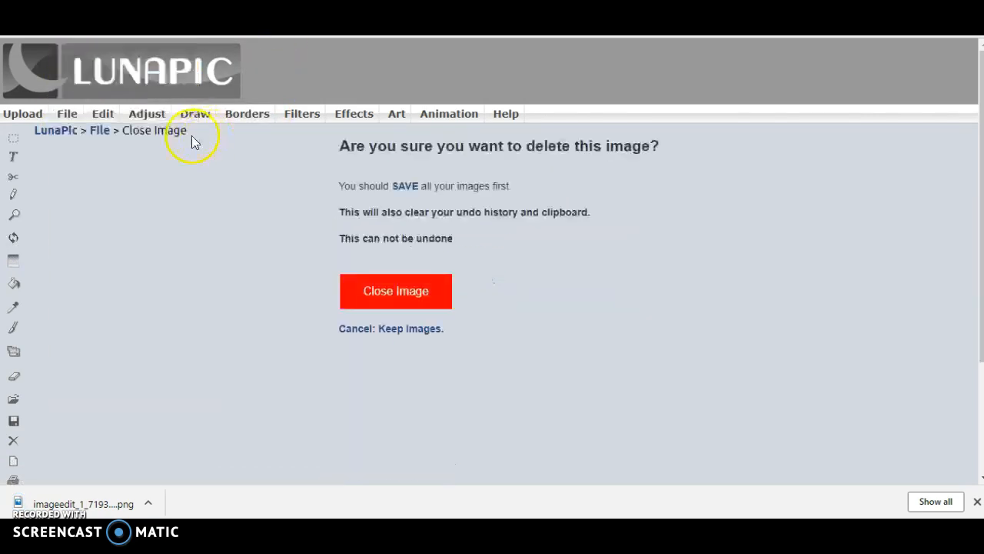
Delete the old image and upload the handwritten note photo into the Transparent Background tool
{"action": "left_click", "coordinate": [395, 291]}
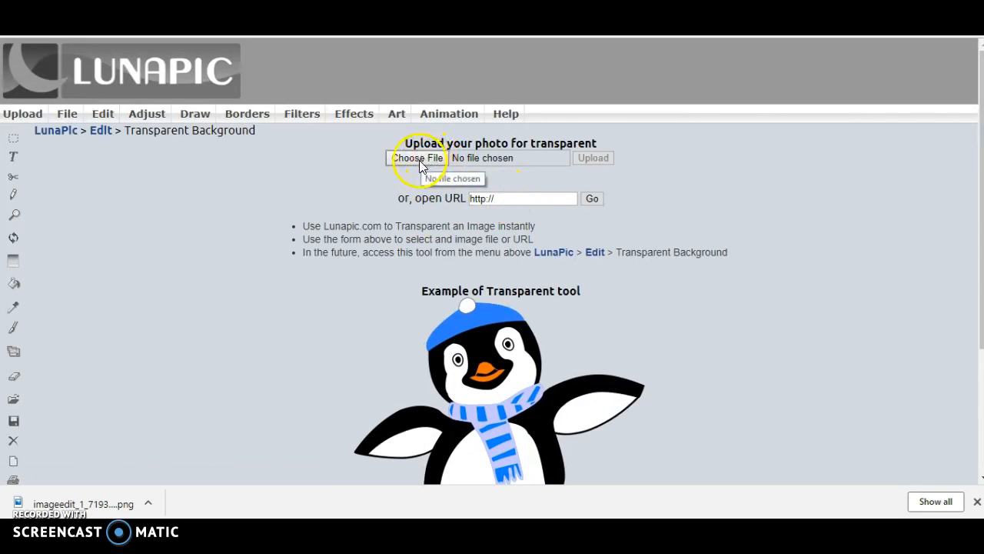
{"action": "left_click", "coordinate": [418, 157]}
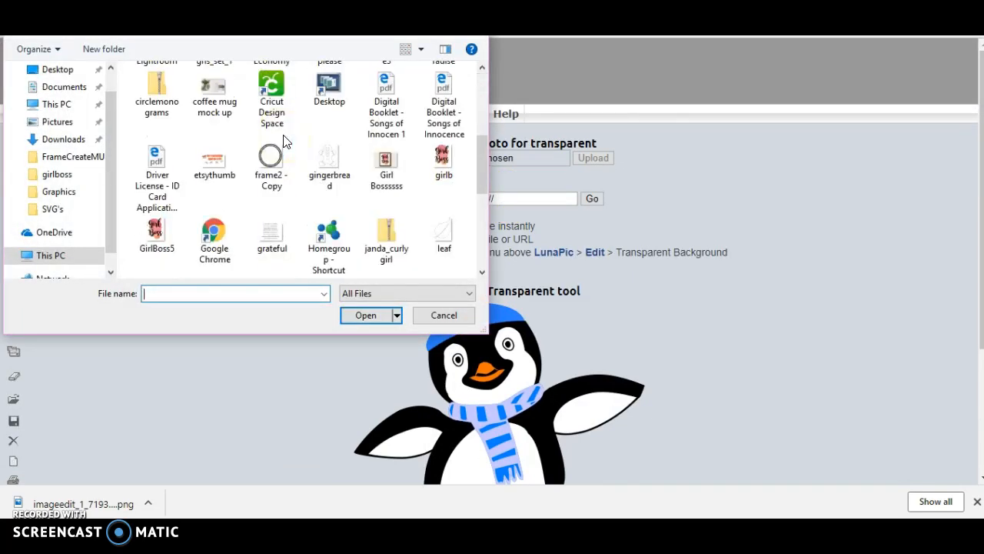
{"action": "scroll", "scroll_direction": "down", "scroll_amount": 3}
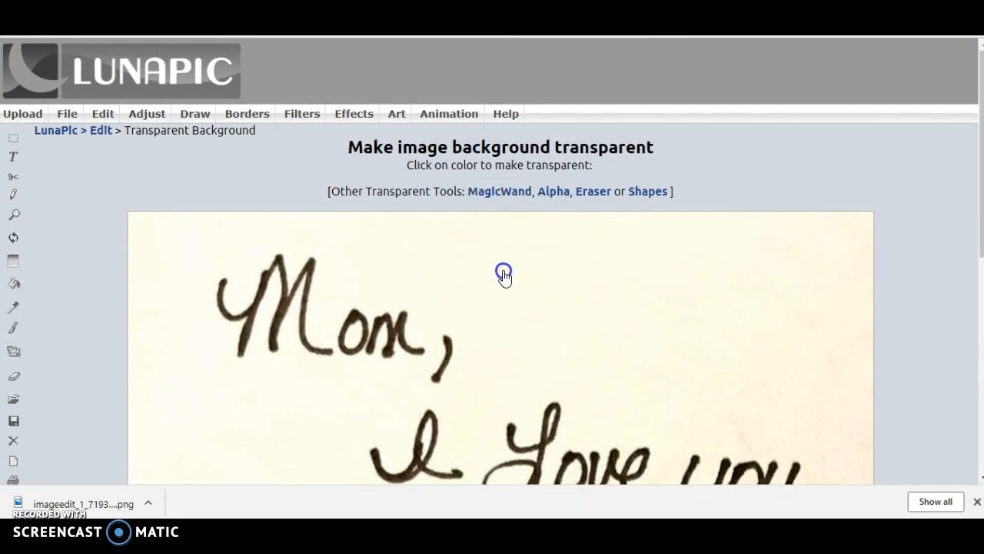
{"action": "scroll", "scroll_direction": "down", "scroll_amount": 3}
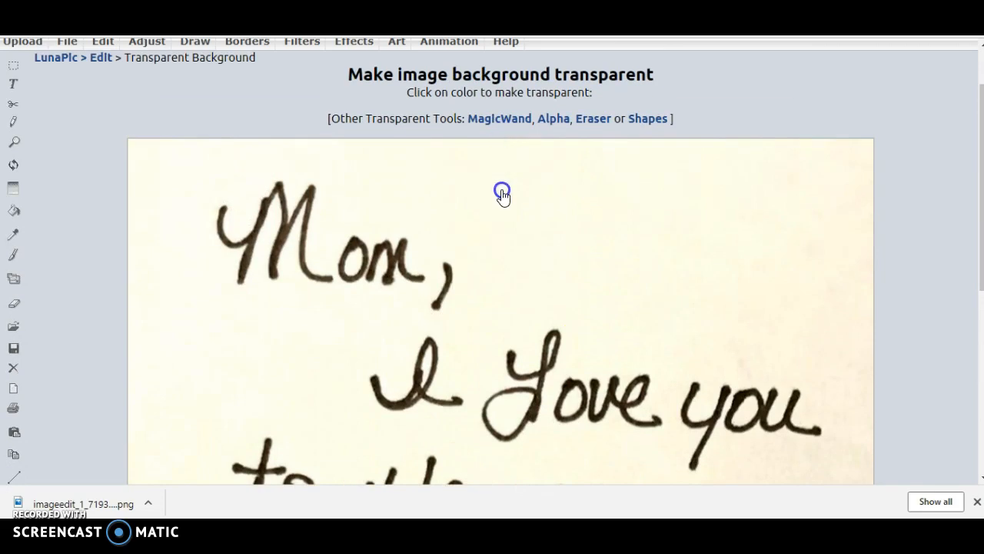
Make the cream paper background transparent and erase leftover specks near the signature
{"action": "left_click", "coordinate": [502, 191]}
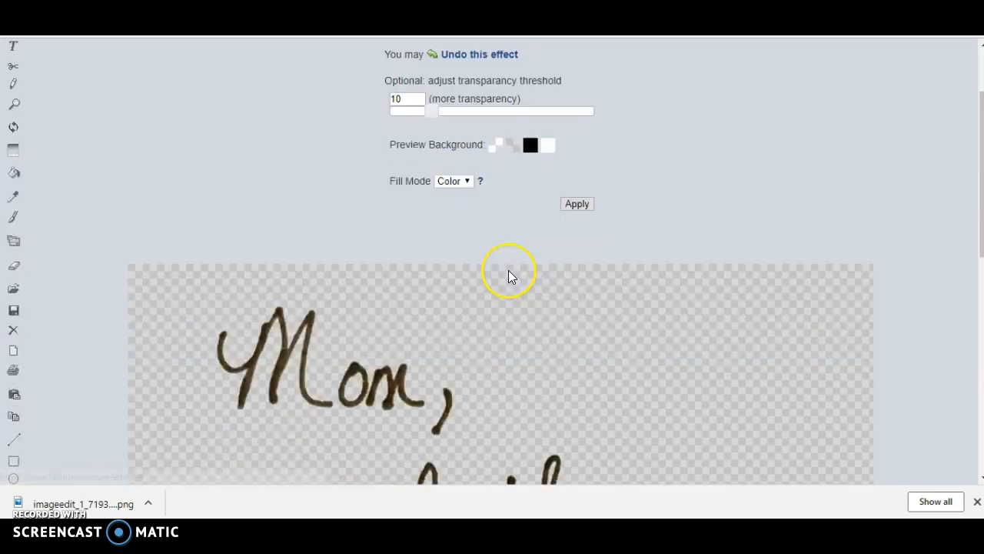
{"action": "scroll", "scroll_direction": "down", "scroll_amount": 3}
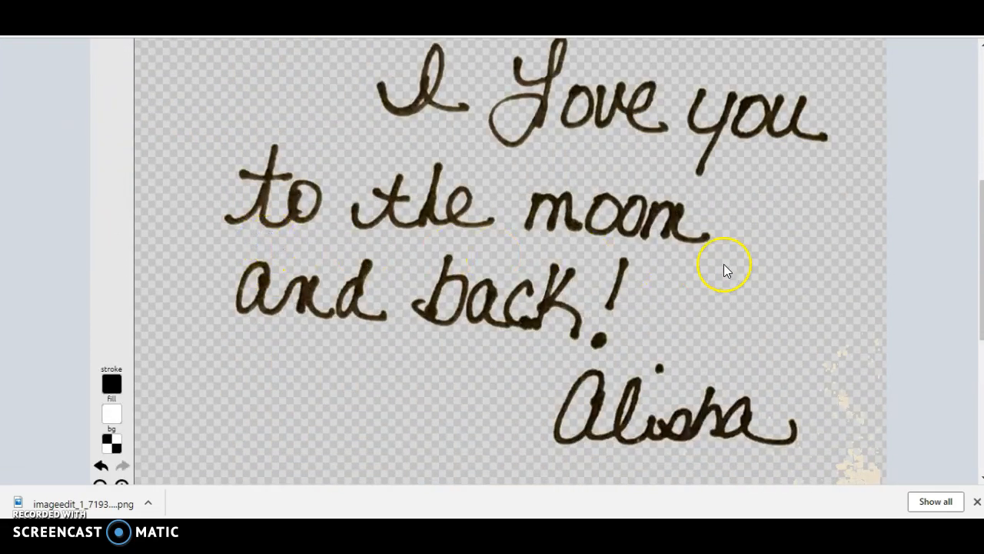
{"action": "mouse_move", "coordinate": [831, 361]}
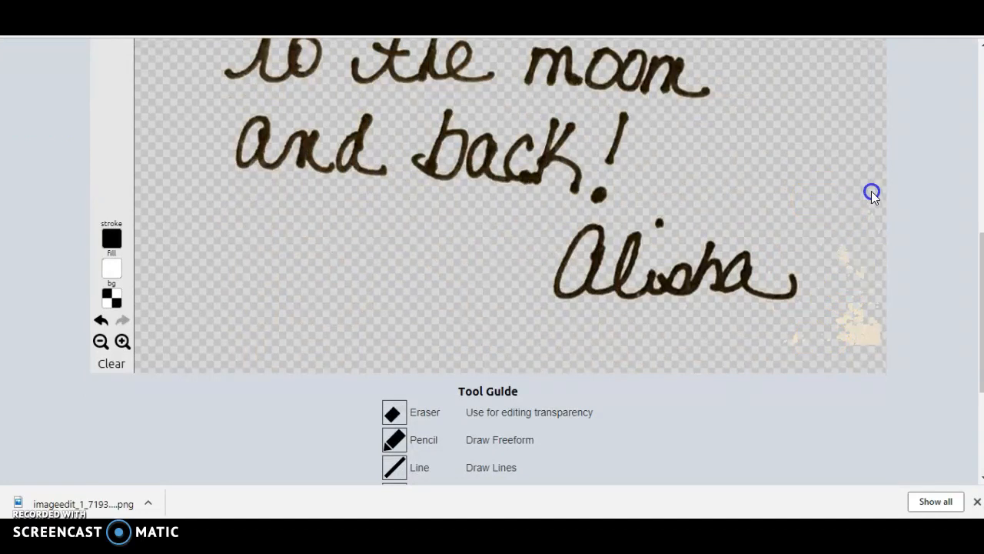
{"action": "mouse_move", "coordinate": [840, 255]}
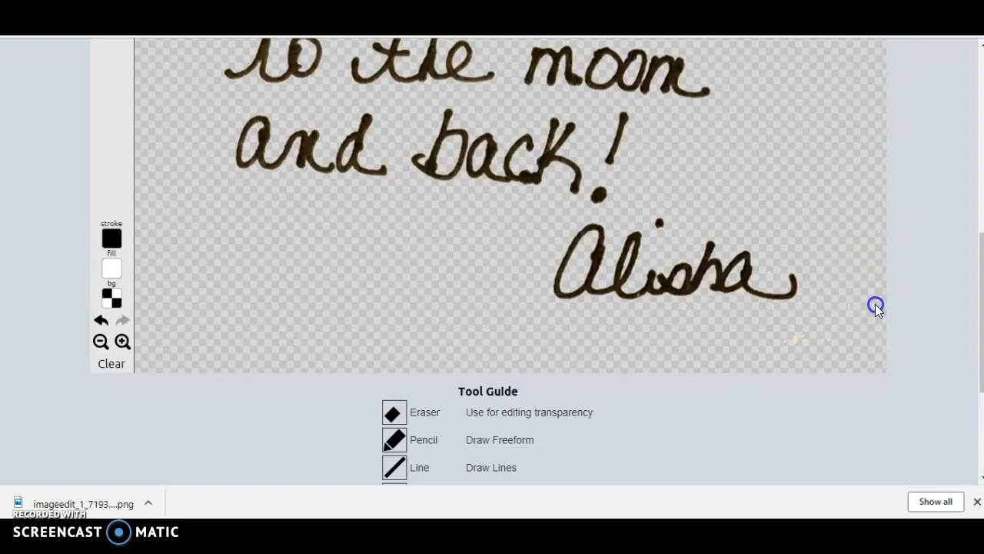
{"action": "mouse_move", "coordinate": [674, 330]}
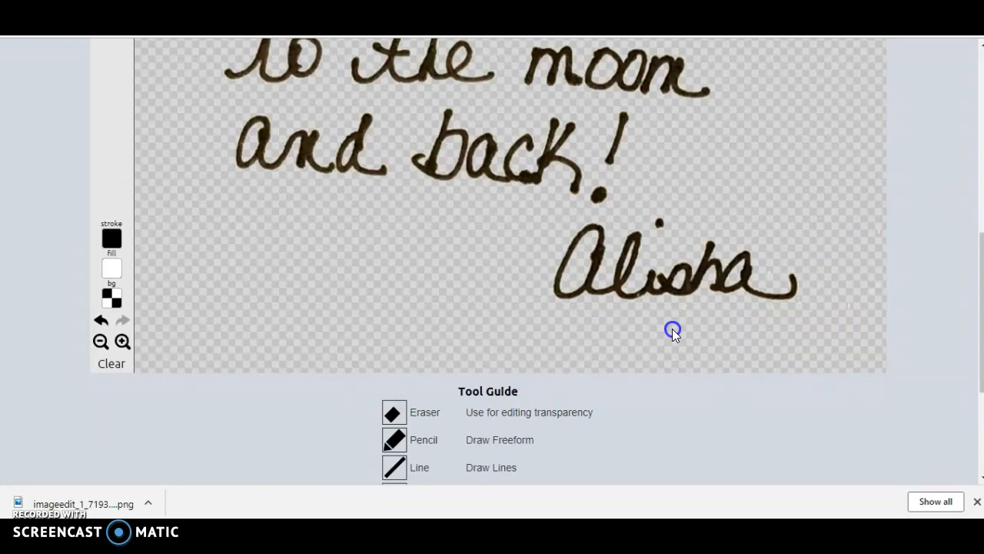
{"action": "mouse_move", "coordinate": [705, 317]}
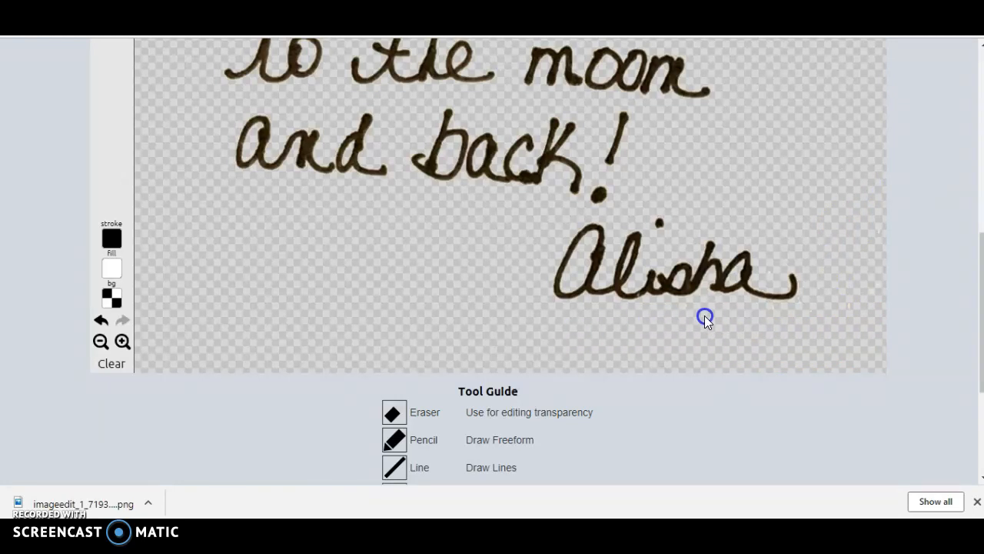
{"action": "scroll", "scroll_direction": "down", "scroll_amount": 3}
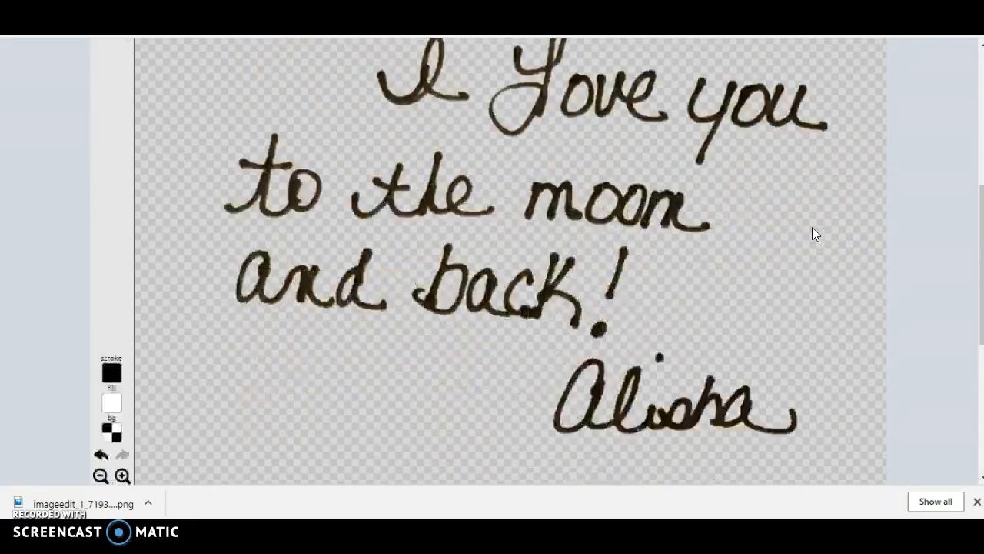
{"action": "scroll", "scroll_direction": "down", "scroll_amount": 3}
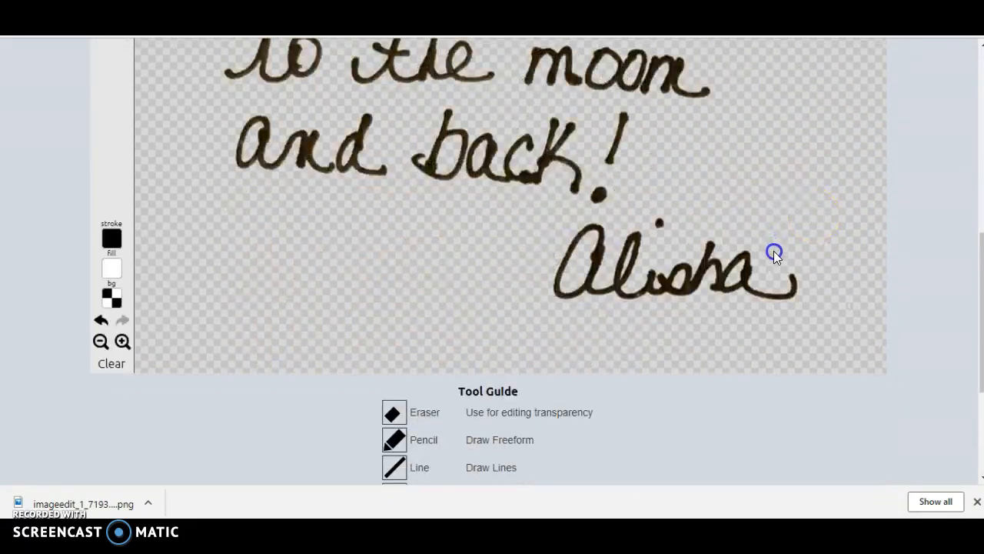
{"action": "scroll", "scroll_direction": "up", "scroll_amount": 3}
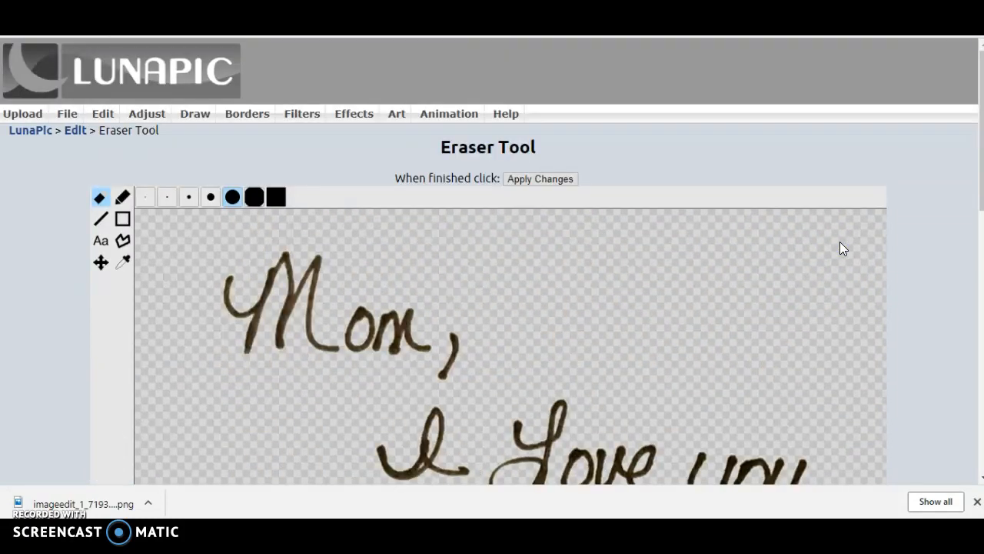
Apply the eraser changes to the transparent handwriting image
{"action": "left_click", "coordinate": [540, 179]}
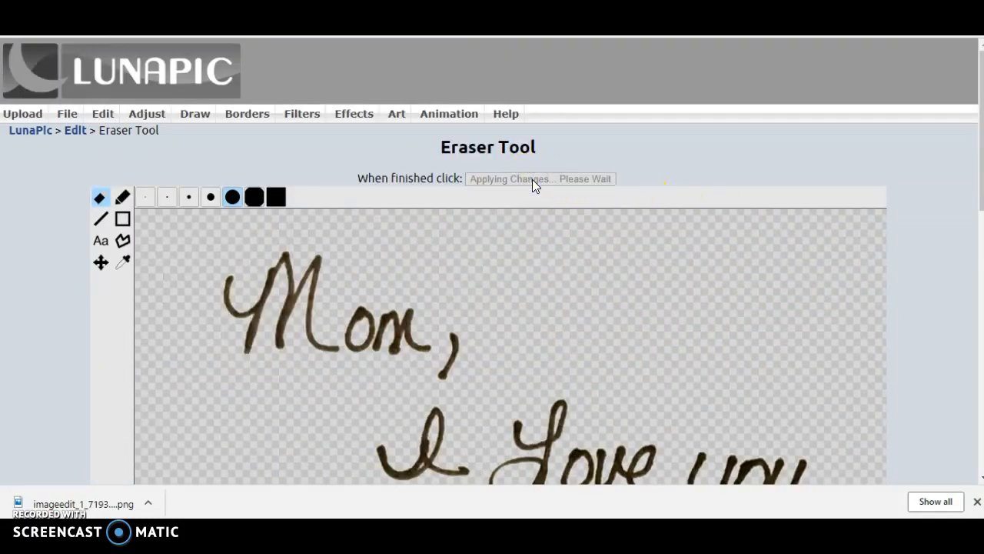
{"action": "scroll", "scroll_direction": "down", "scroll_amount": 3}
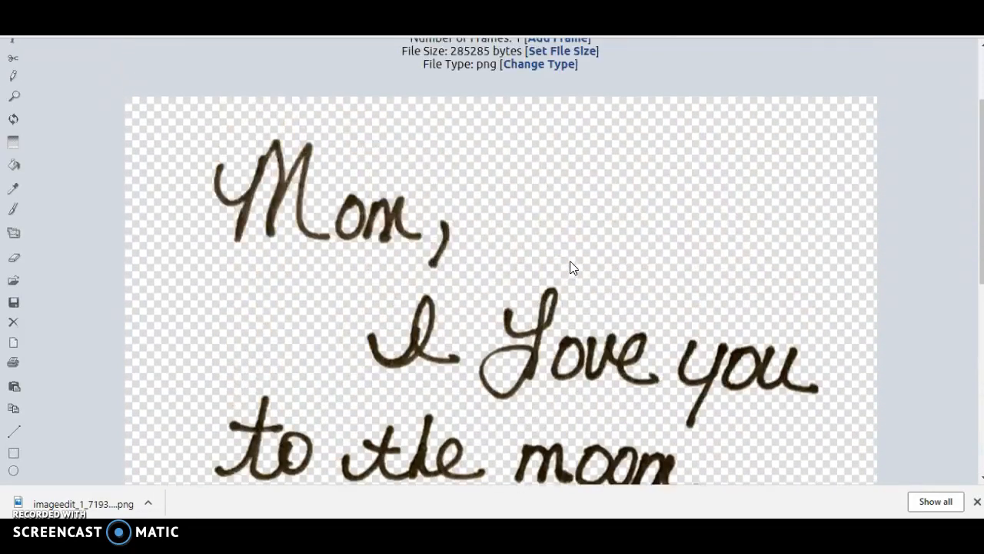
{"action": "left_click", "coordinate": [31, 114]}
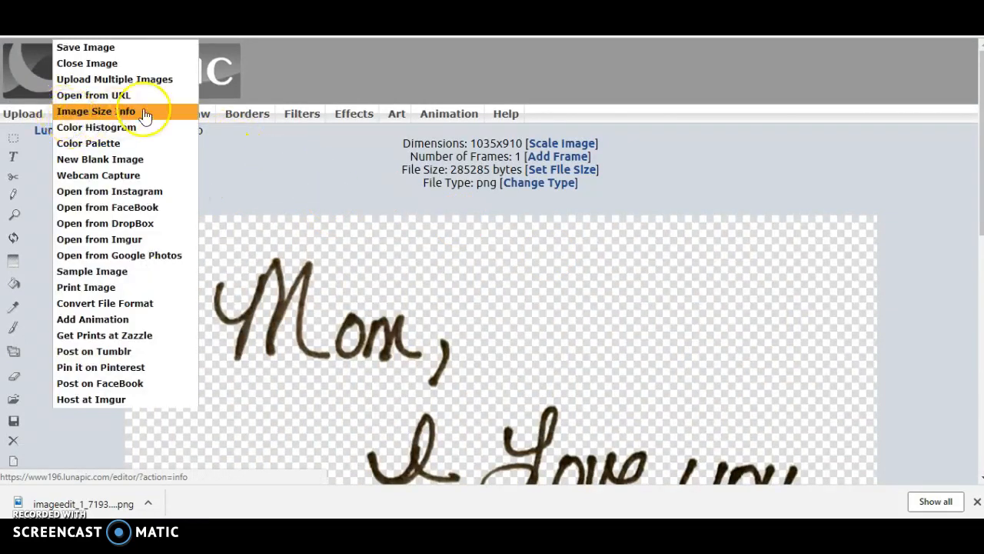
{"action": "mouse_move", "coordinate": [92, 95]}
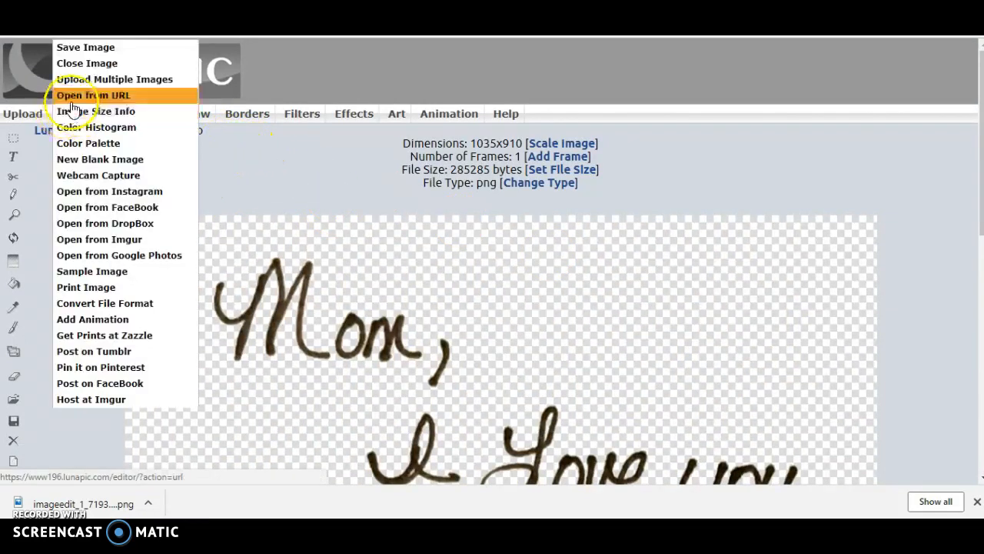
Download the transparent message image as a PNG and open it for preview
{"action": "left_click", "coordinate": [87, 46]}
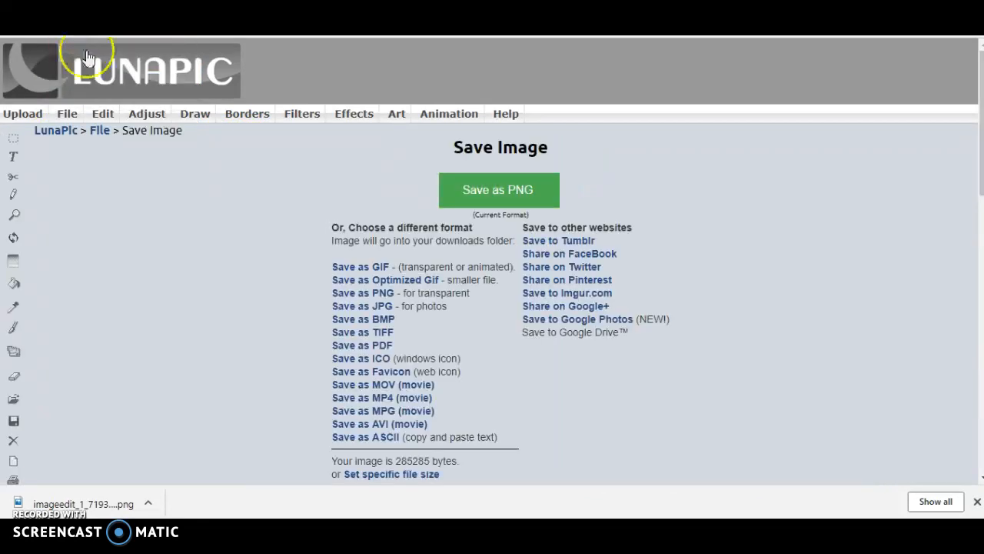
{"action": "left_click", "coordinate": [498, 190]}
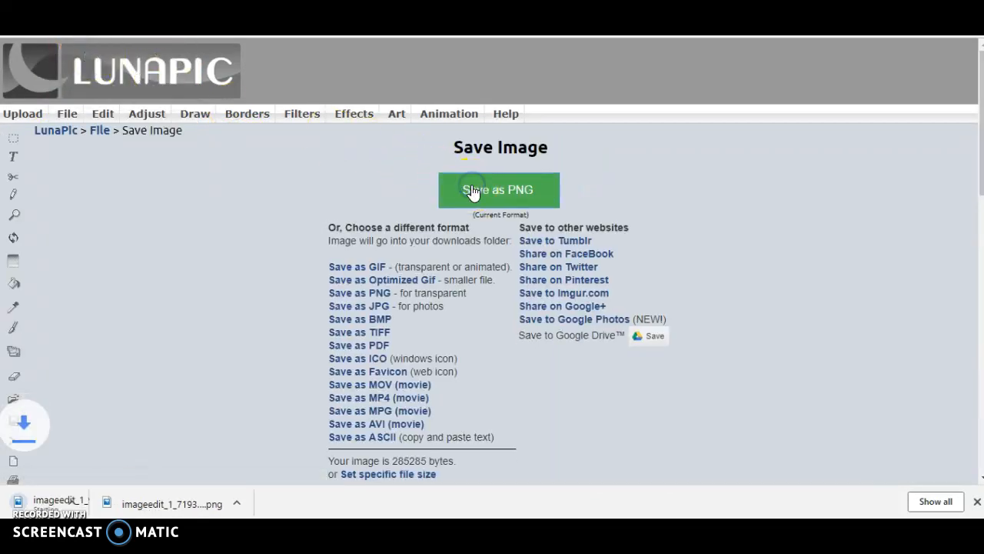
{"action": "left_click", "coordinate": [499, 191]}
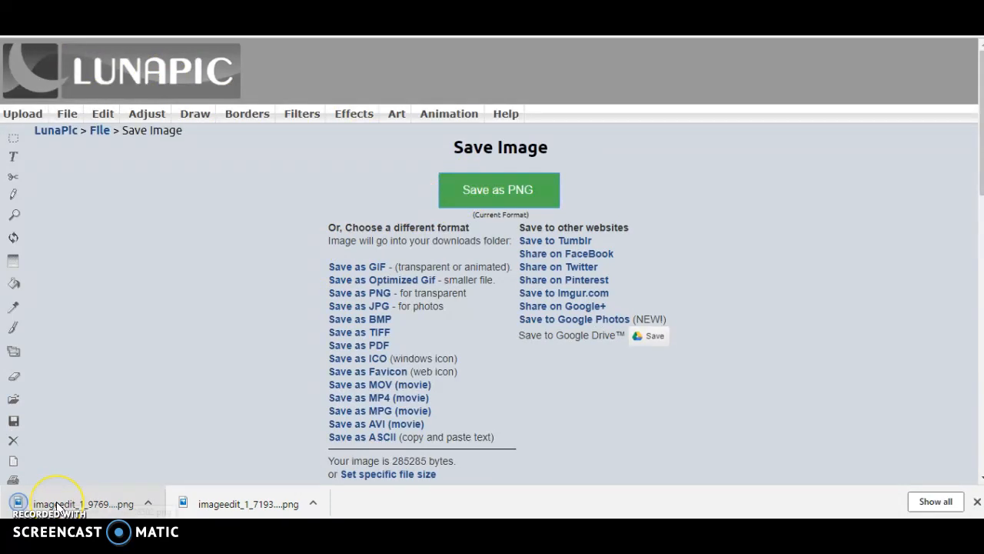
{"action": "left_click", "coordinate": [80, 505]}
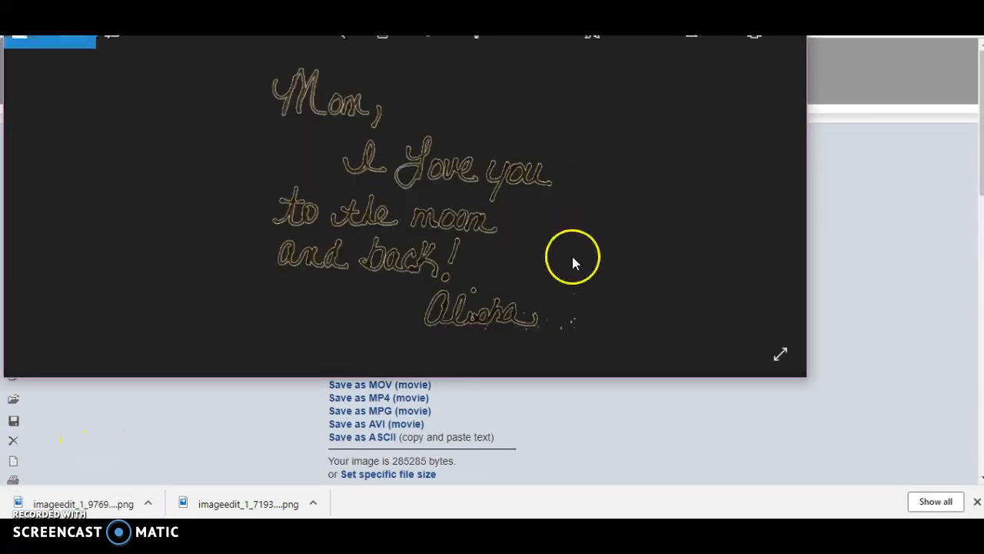
{"action": "mouse_move", "coordinate": [792, 43]}
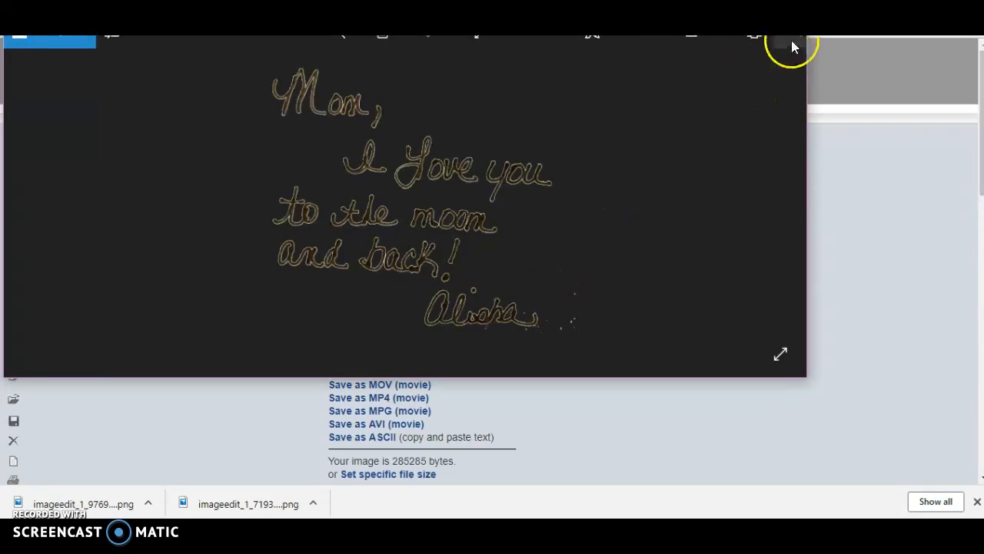
Save a copy of the transparent note from Photos as moon.png
{"action": "left_click", "coordinate": [792, 43]}
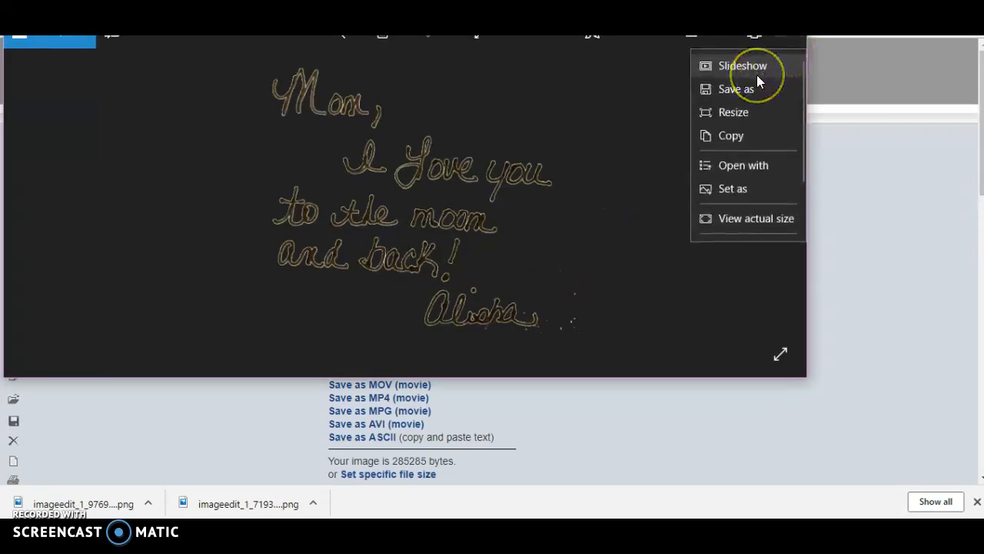
{"action": "mouse_move", "coordinate": [743, 65]}
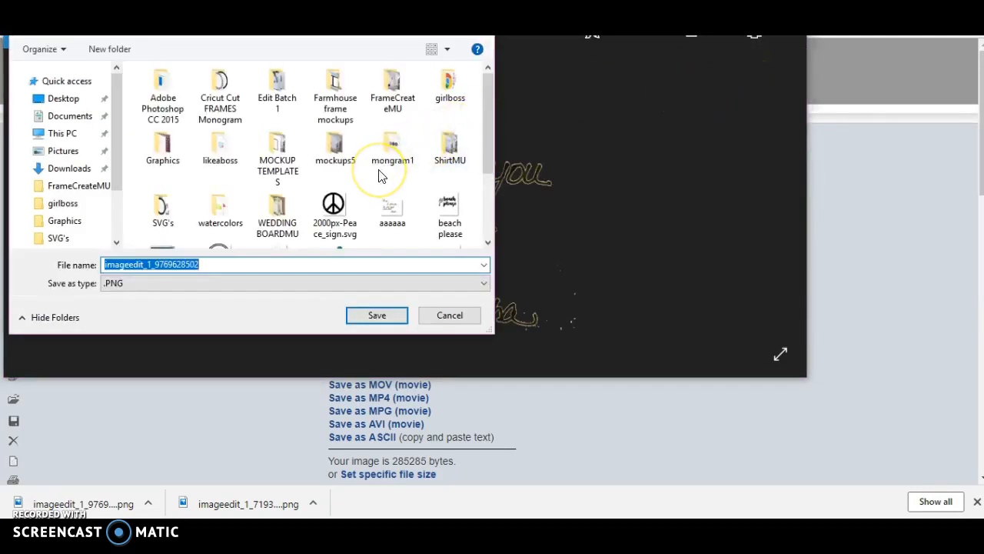
{"action": "type", "text": "moo"}
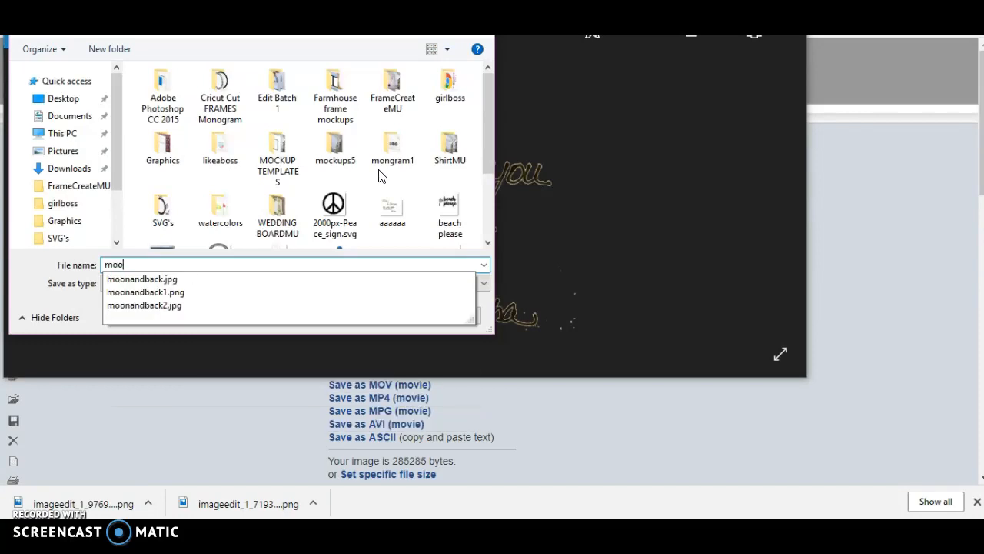
{"action": "type", "text": "n.png"}
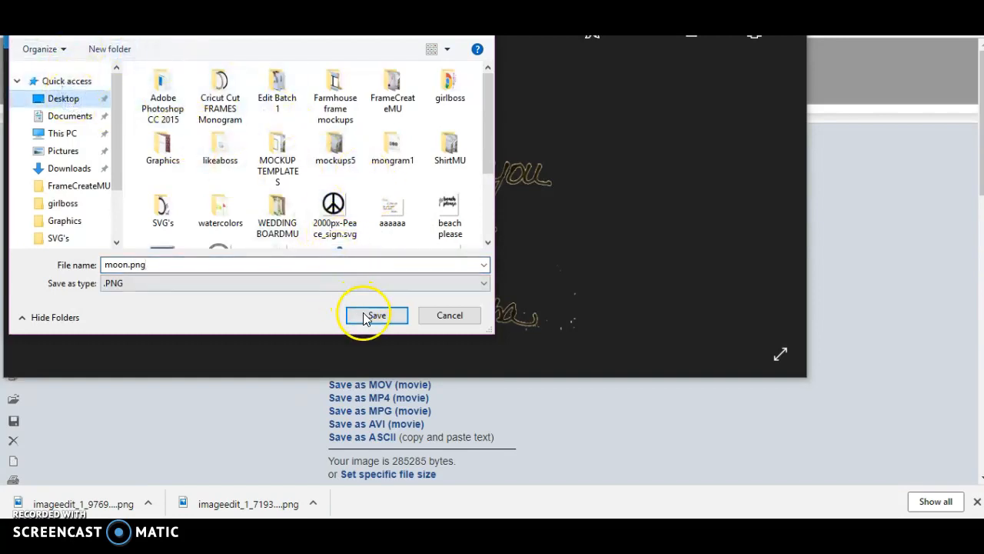
{"action": "left_click", "coordinate": [375, 315]}
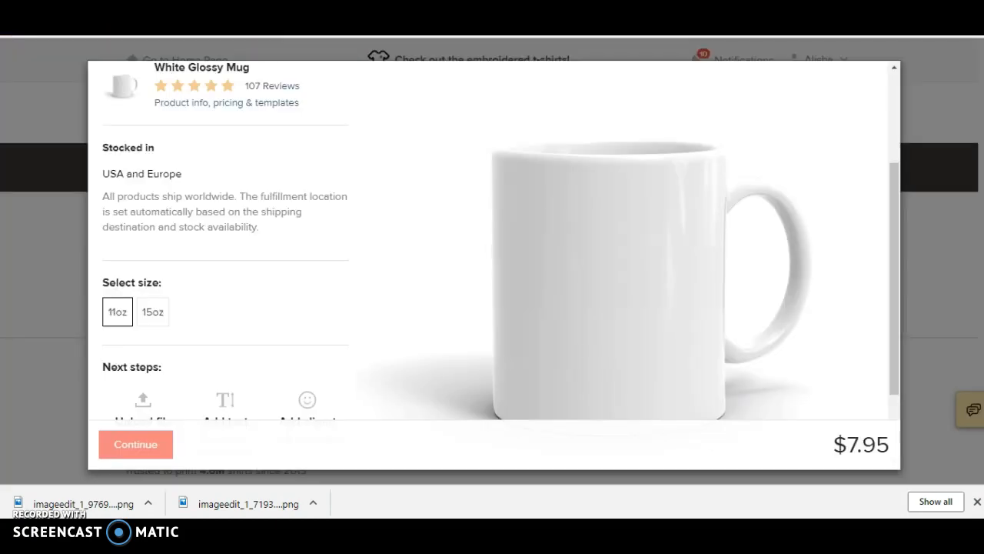
Choose the 11oz mug and attach aaaaaa.png from the file library as its print file, dismissing the larger-file notice
{"action": "left_click", "coordinate": [152, 311]}
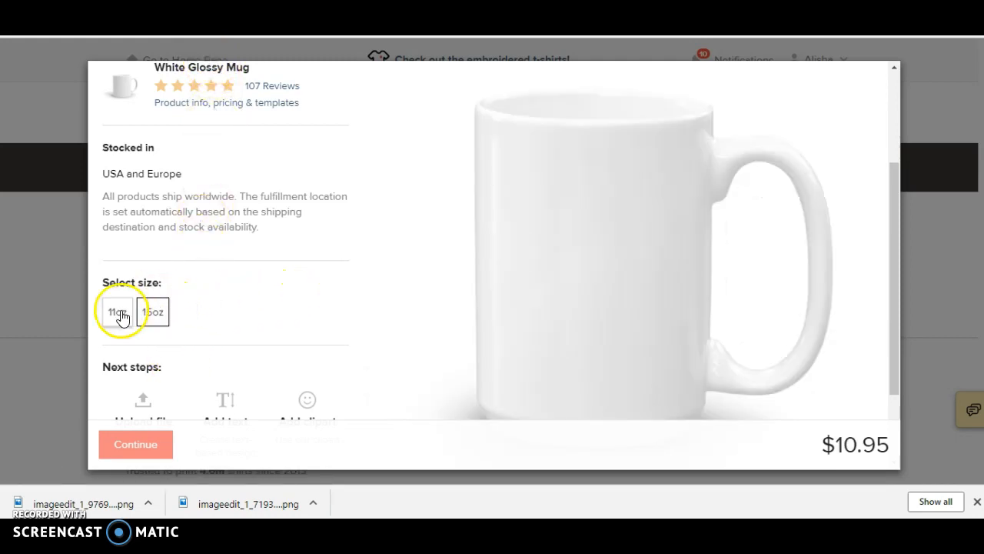
{"action": "scroll", "scroll_direction": "down", "scroll_amount": 3}
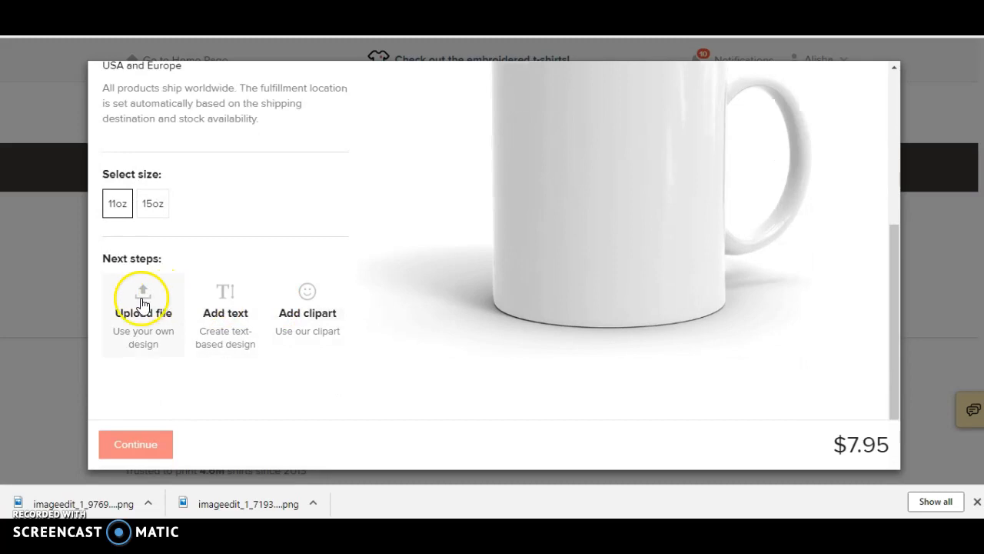
{"action": "left_click", "coordinate": [143, 308]}
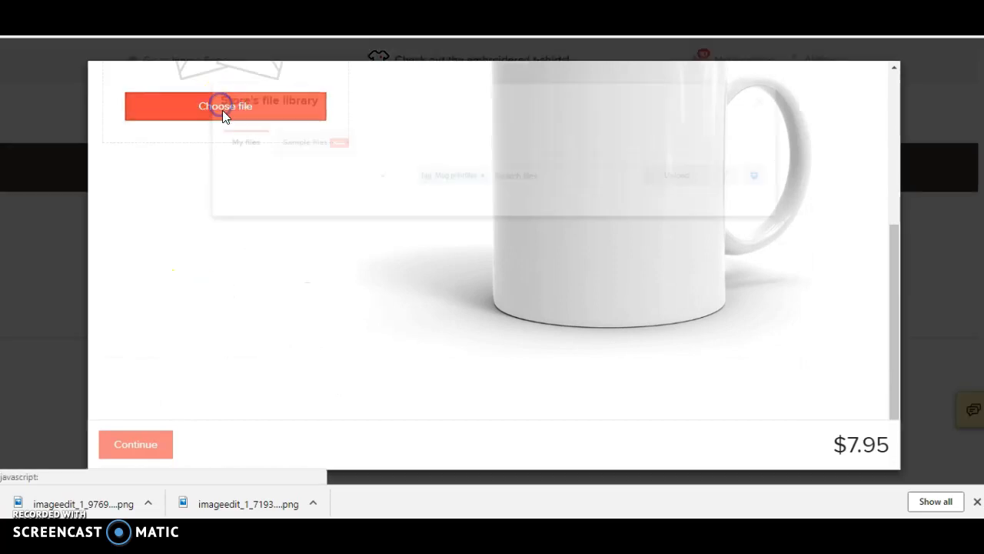
{"action": "left_click", "coordinate": [225, 105]}
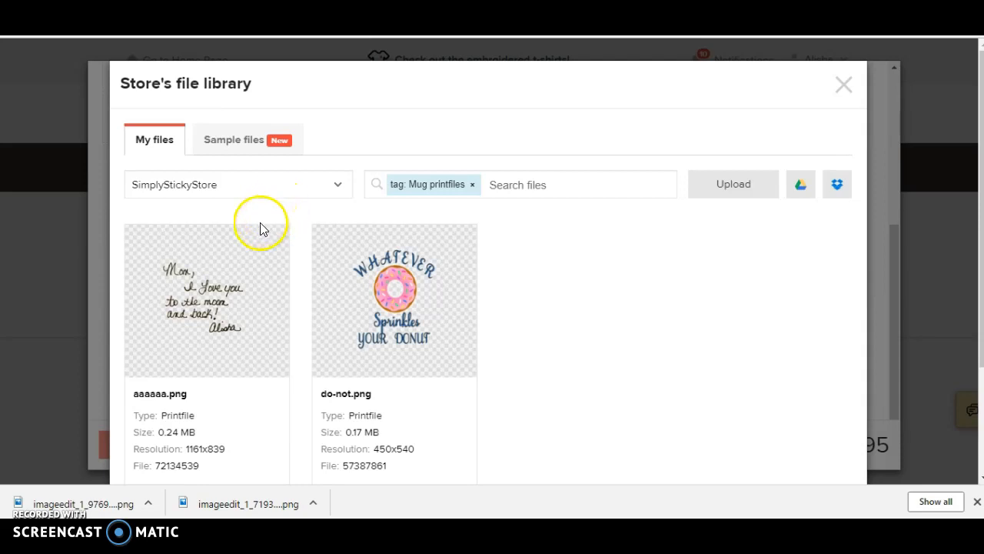
{"action": "mouse_move", "coordinate": [206, 300]}
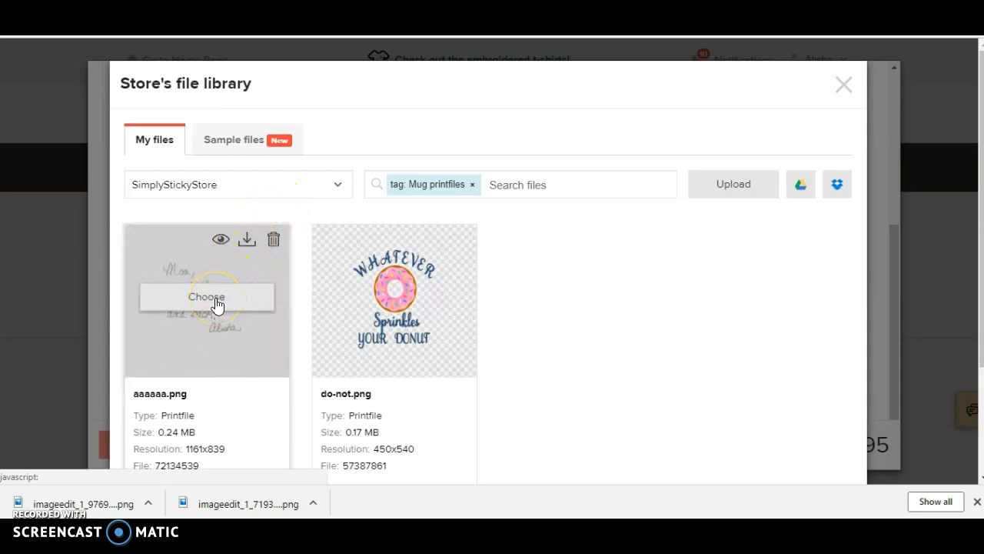
{"action": "left_click", "coordinate": [206, 297]}
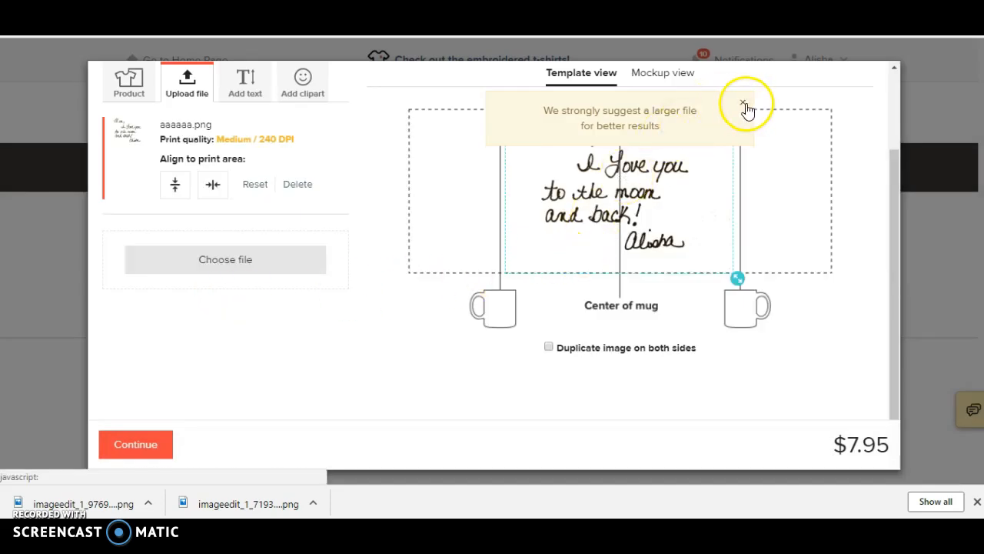
{"action": "left_click", "coordinate": [743, 104]}
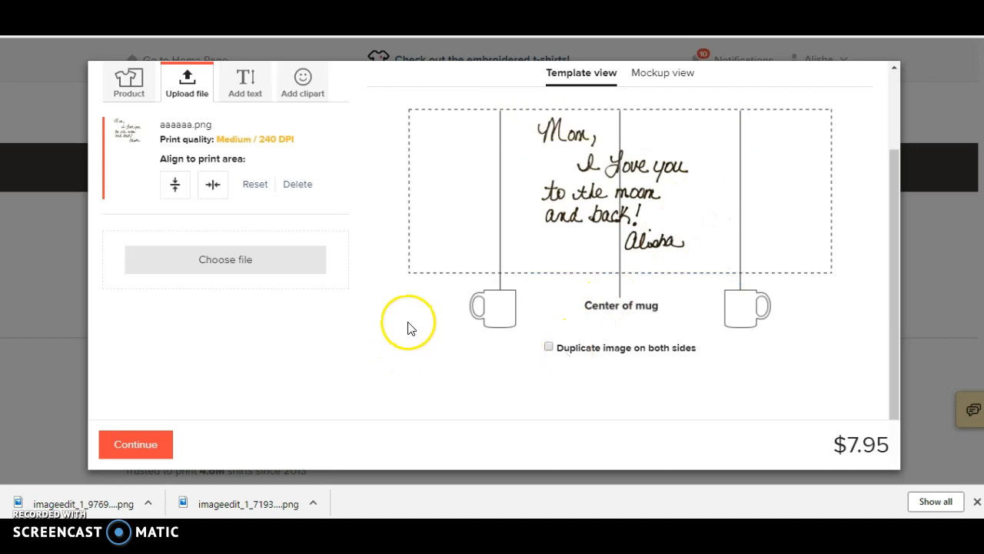
{"action": "mouse_move", "coordinate": [504, 352]}
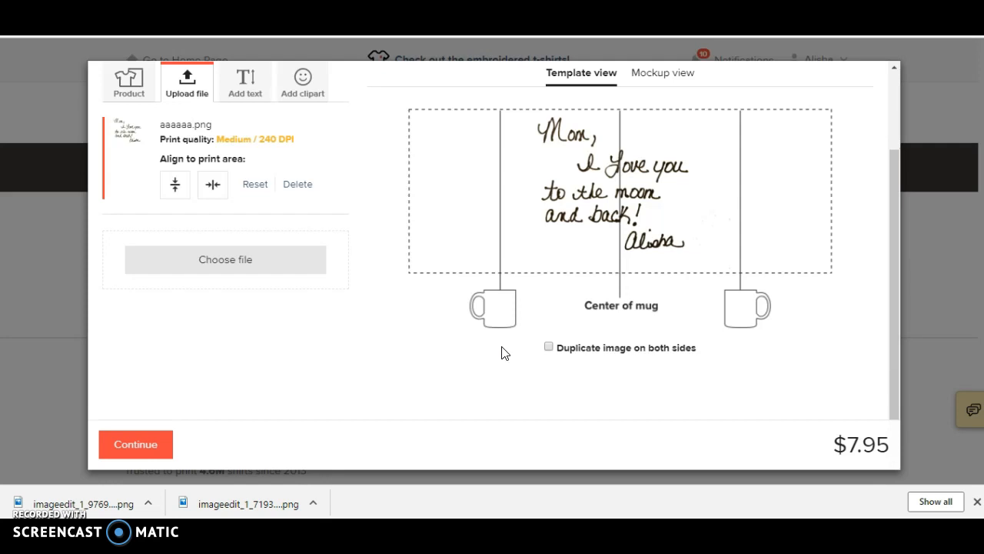
Confirm the mug design with Continue, adding it to the order, and bring up its mockup preview
{"action": "left_click", "coordinate": [135, 444]}
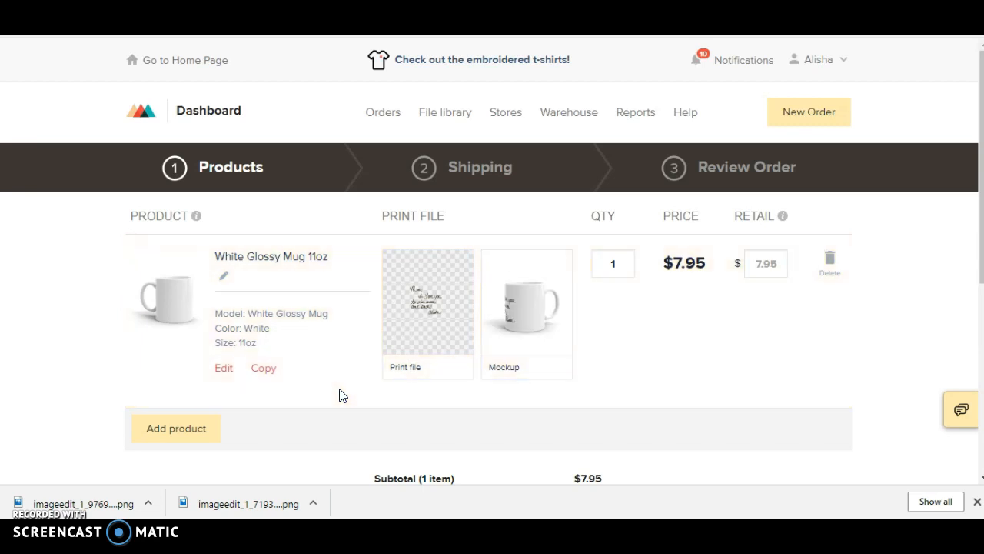
{"action": "left_click", "coordinate": [527, 301]}
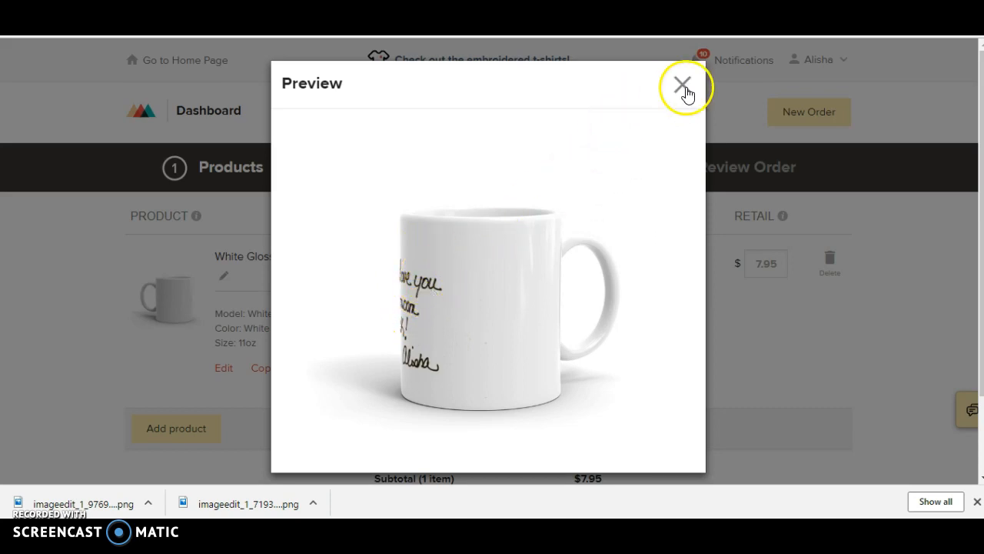
{"action": "left_click", "coordinate": [681, 83]}
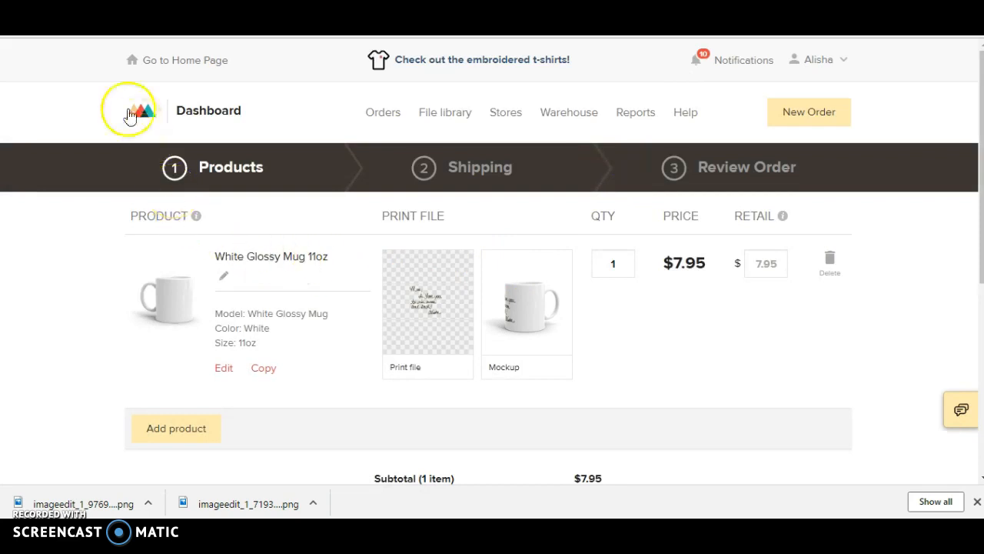
{"action": "mouse_move", "coordinate": [275, 80]}
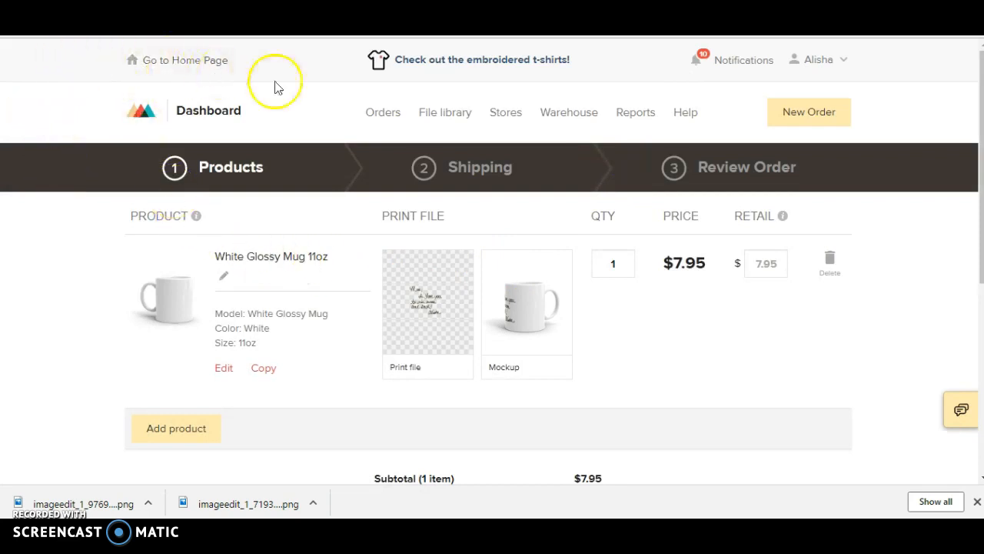
{"action": "mouse_move", "coordinate": [360, 274]}
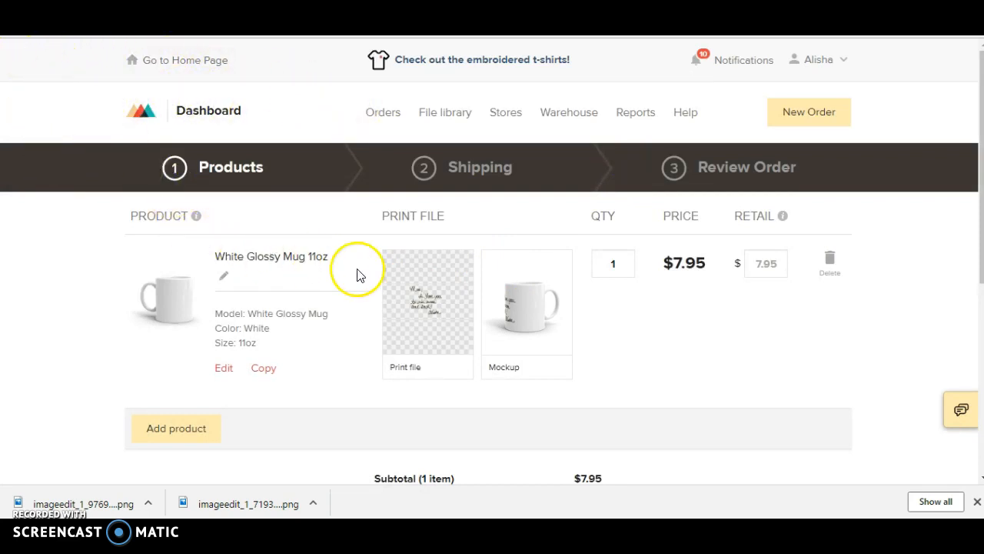
{"action": "scroll", "scroll_direction": "down", "scroll_amount": 3}
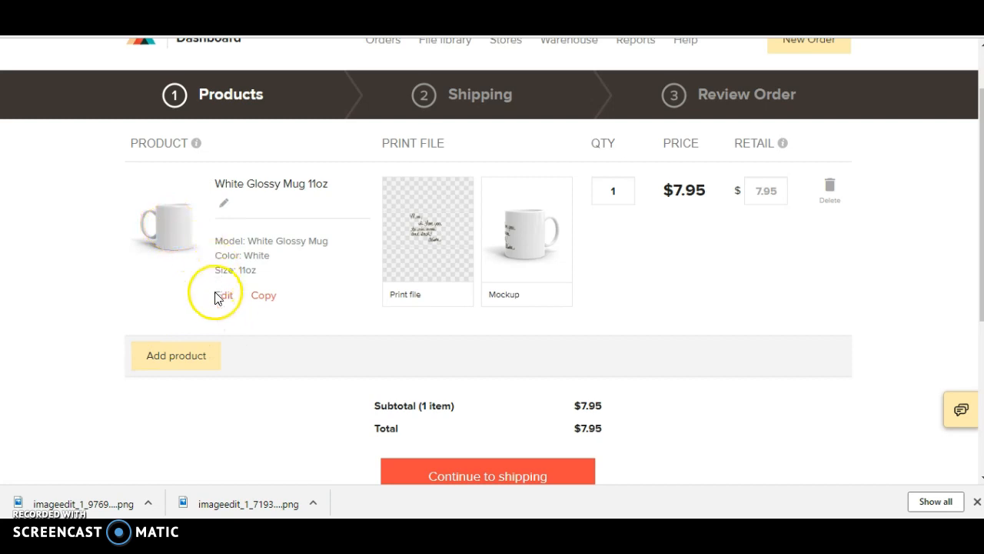
{"action": "left_click", "coordinate": [225, 296]}
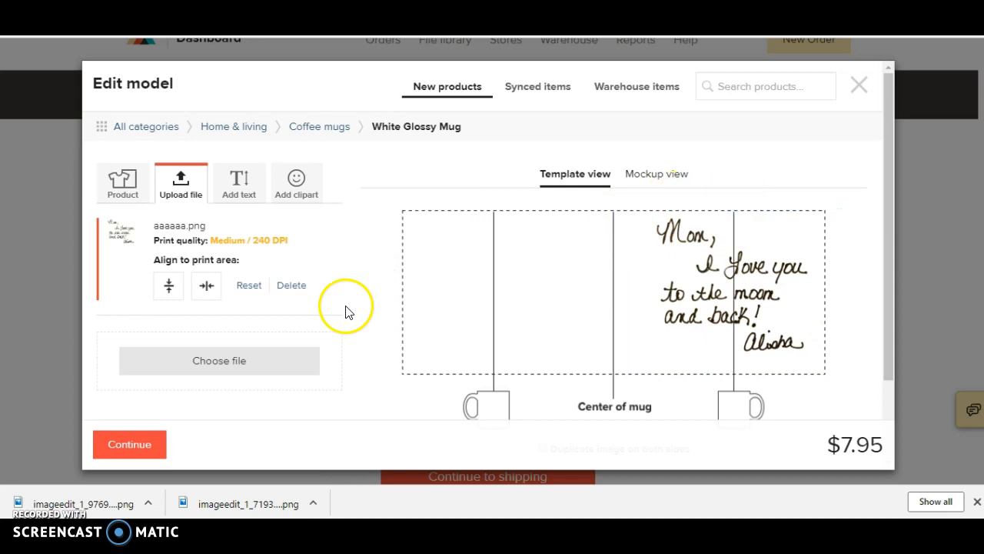
{"action": "left_click", "coordinate": [129, 443]}
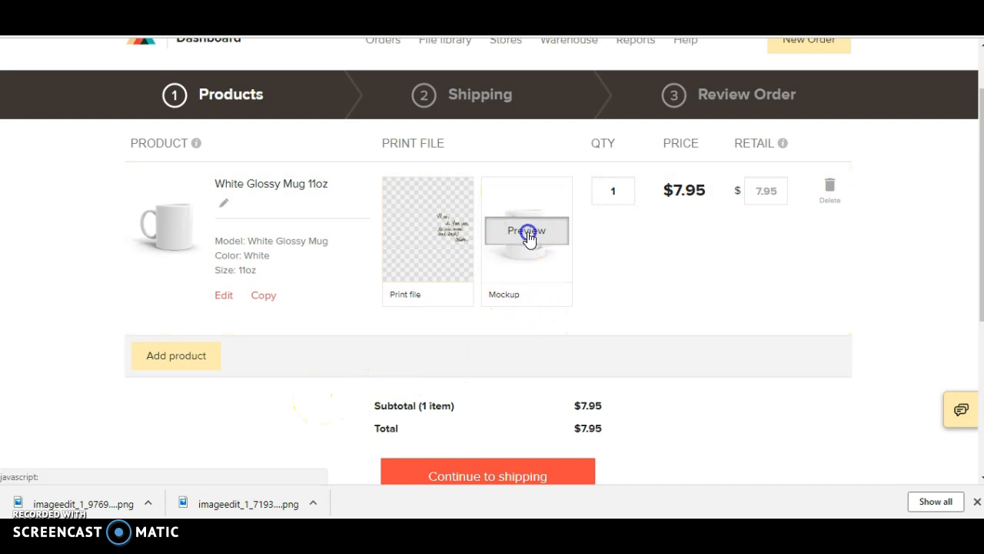
Review the white mug mockup showing the handwritten moon message, then close the preview
{"action": "left_click", "coordinate": [526, 230]}
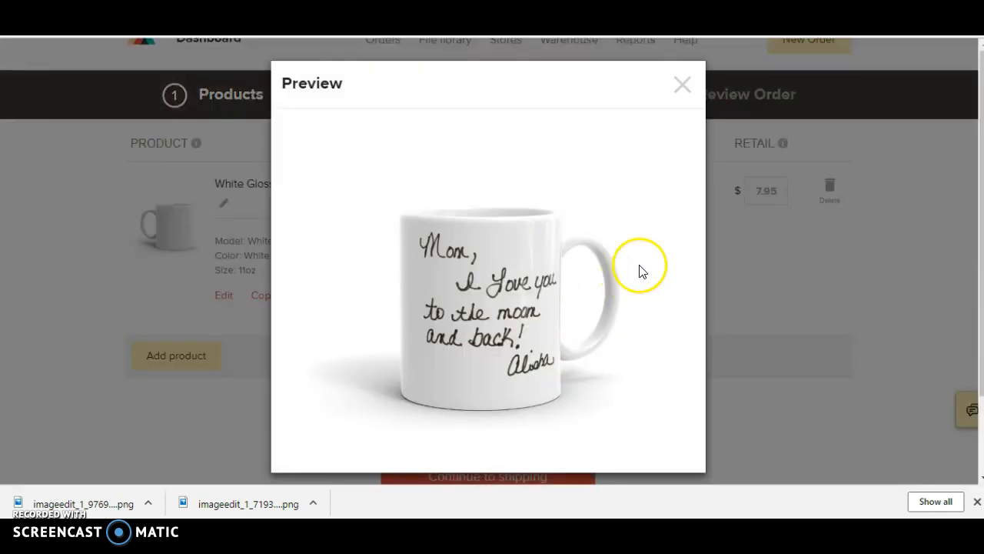
{"action": "mouse_move", "coordinate": [652, 209]}
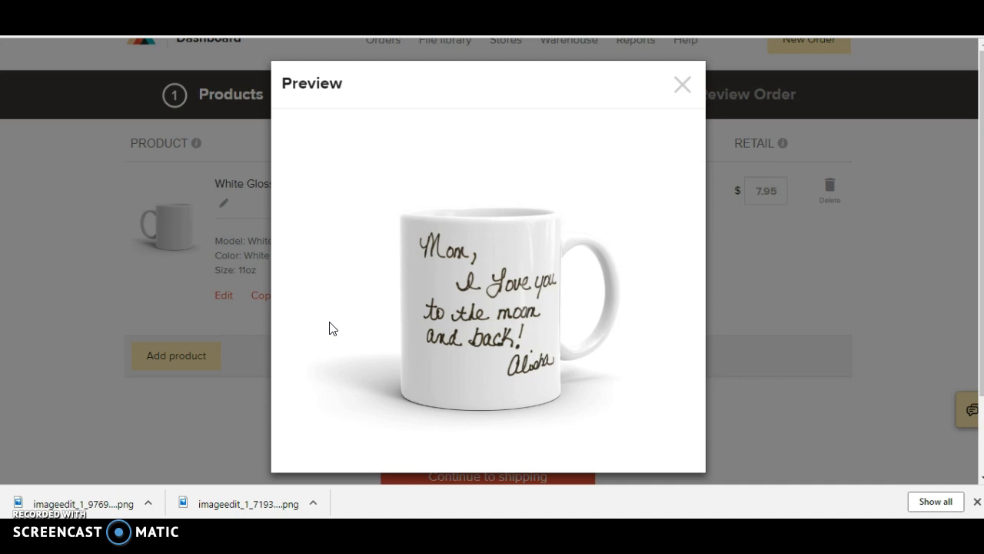
{"action": "mouse_move", "coordinate": [644, 83]}
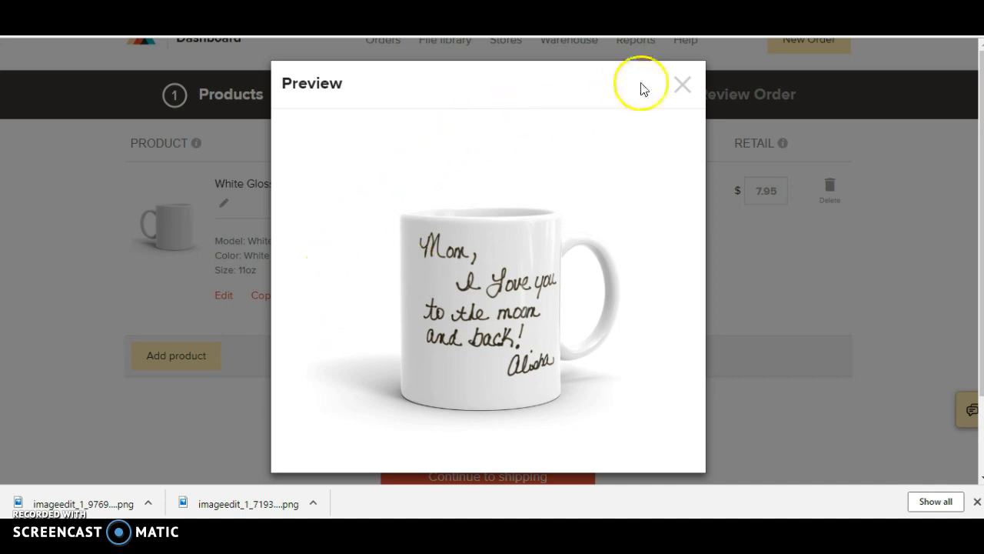
{"action": "left_click", "coordinate": [682, 84]}
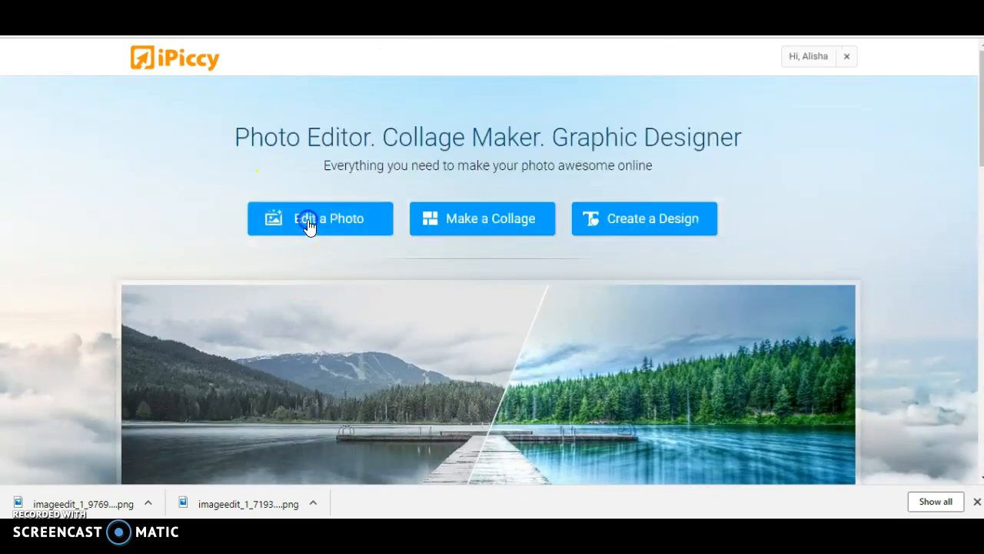
Start 'Edit a Photo' from the iPiccy home page to reach the editor workspace
{"action": "left_click", "coordinate": [320, 218]}
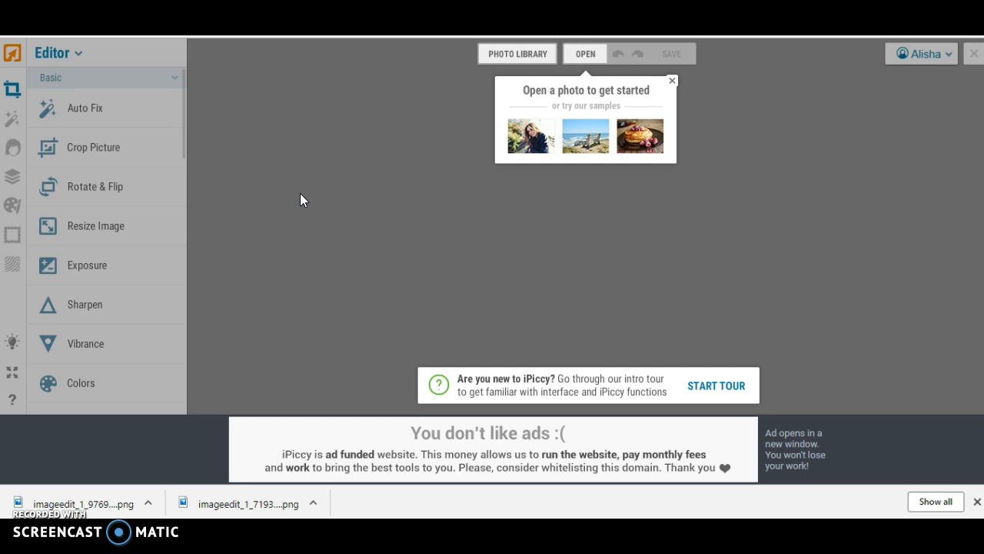
{"action": "mouse_move", "coordinate": [320, 142]}
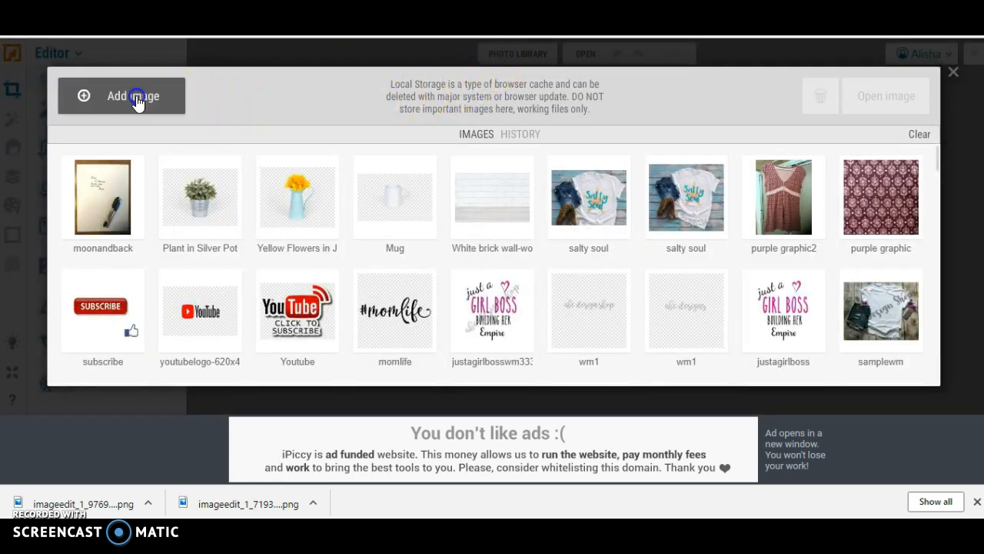
Add the coffee mug mock up image to the library and load it into the editor (white mug beside succulents, 3000 x 2000 px)
{"action": "left_click", "coordinate": [133, 95]}
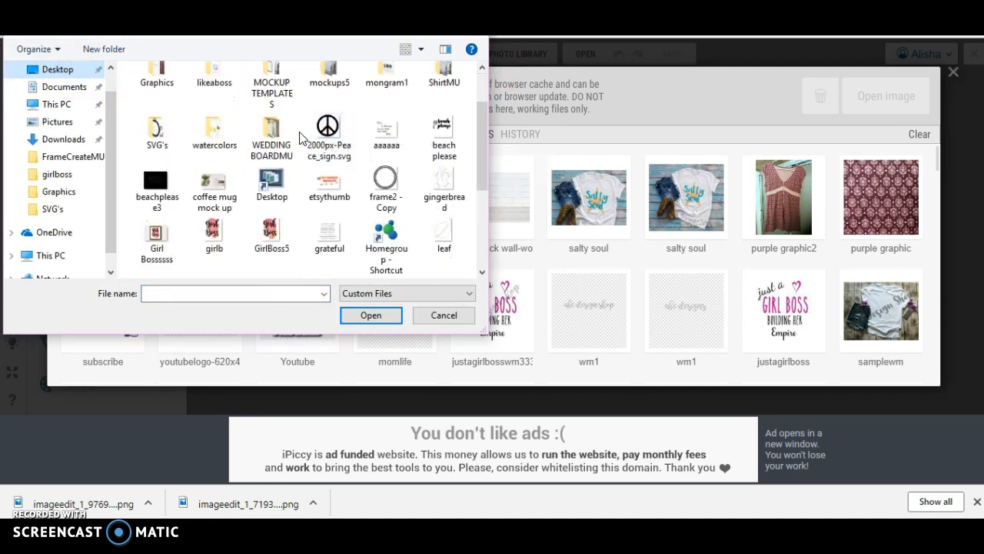
{"action": "scroll", "scroll_direction": "down", "scroll_amount": 3}
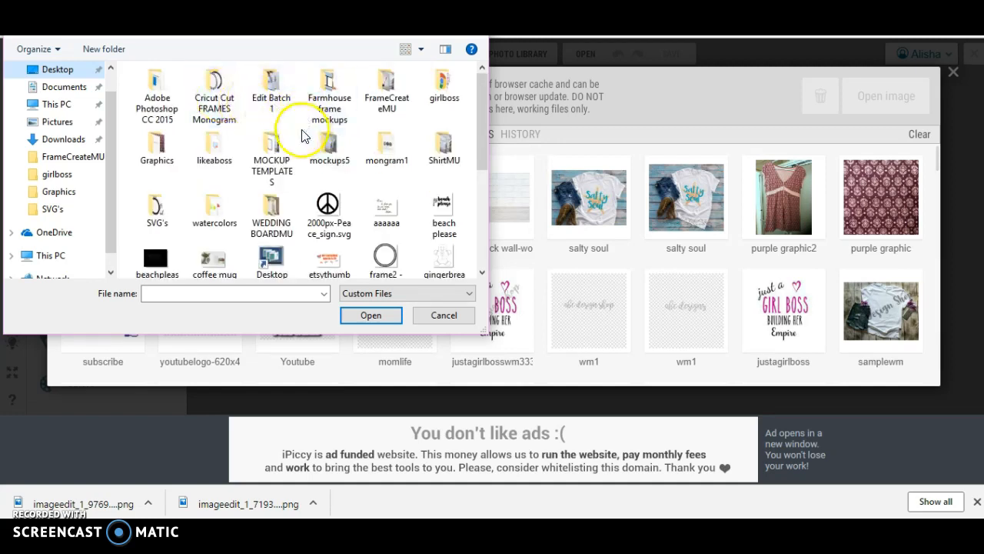
{"action": "scroll", "scroll_direction": "down", "scroll_amount": 3}
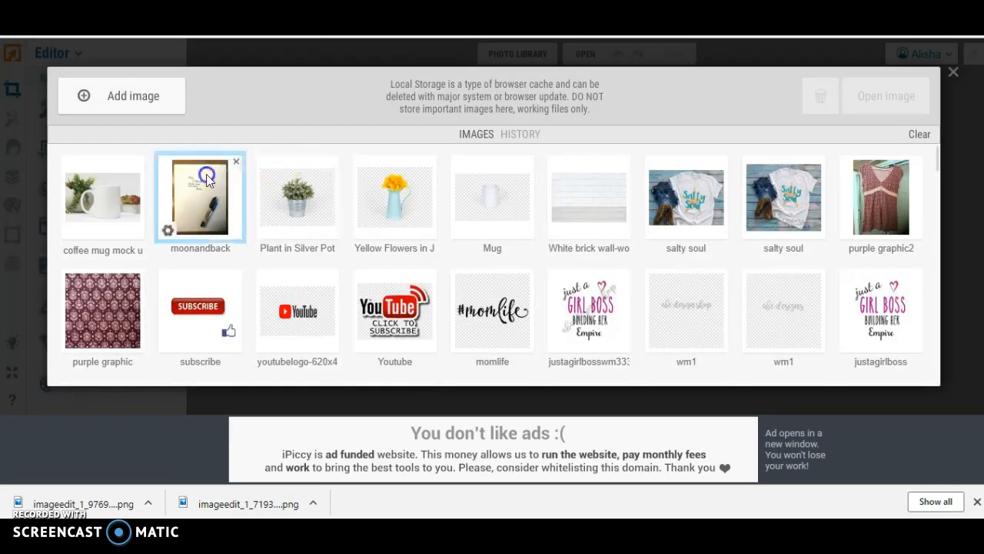
{"action": "left_click", "coordinate": [101, 197]}
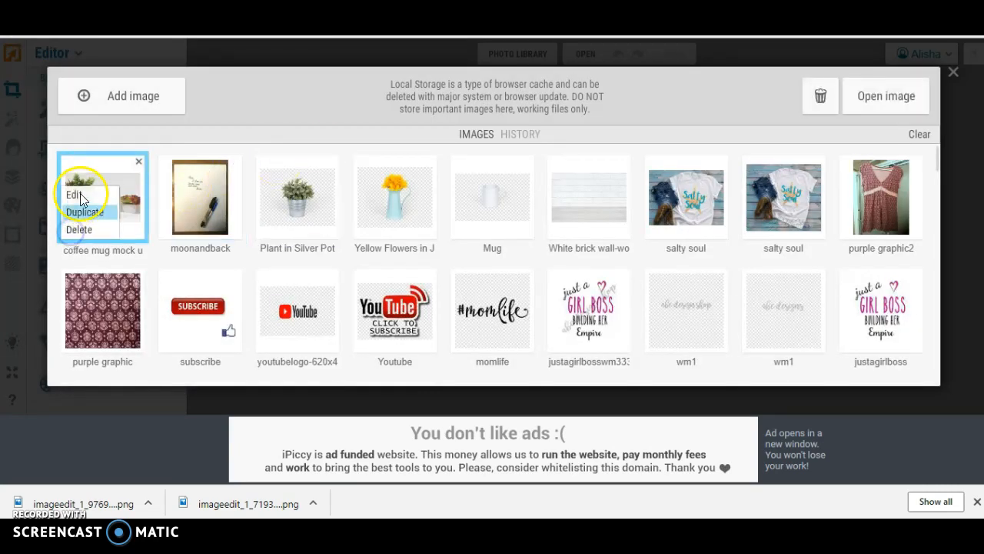
{"action": "left_click", "coordinate": [73, 194]}
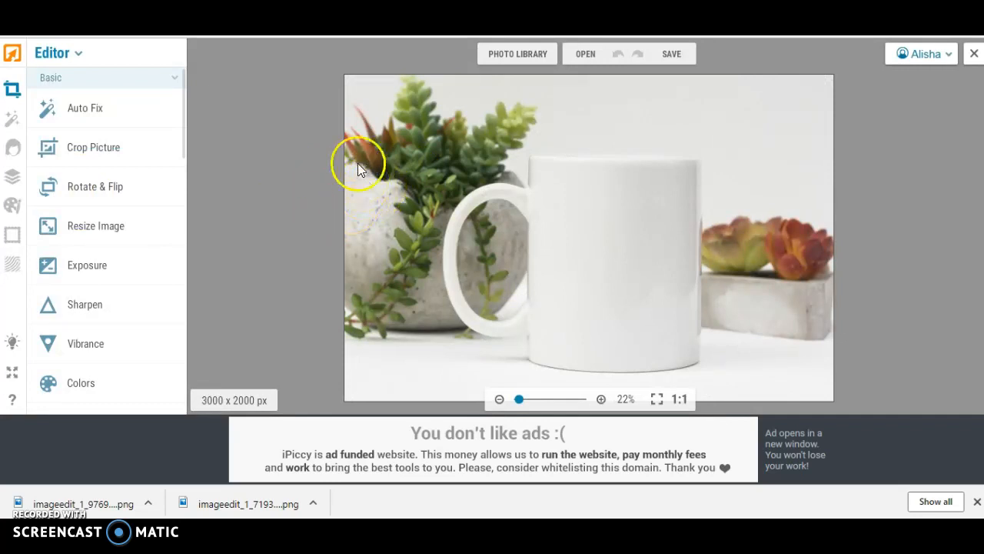
{"action": "mouse_move", "coordinate": [351, 208]}
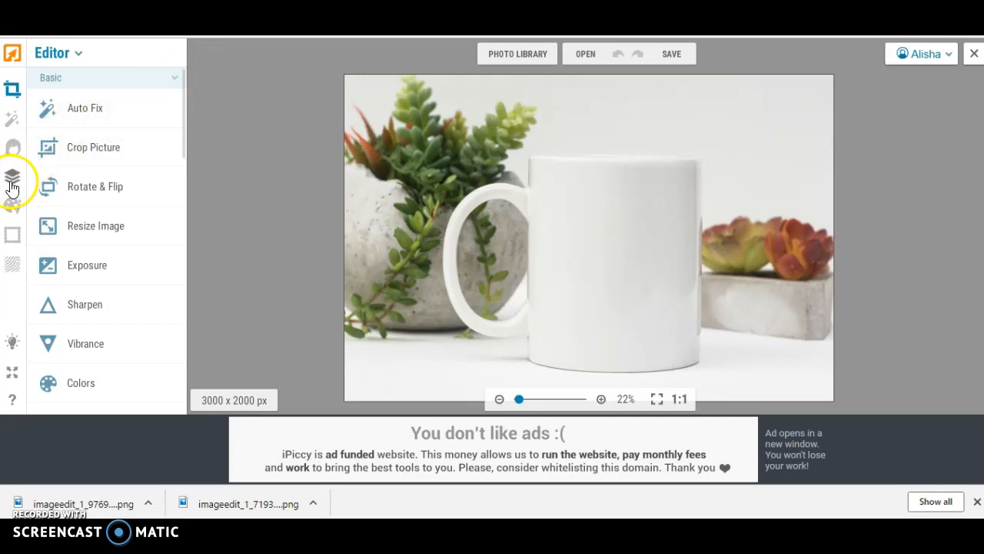
{"action": "mouse_move", "coordinate": [12, 178]}
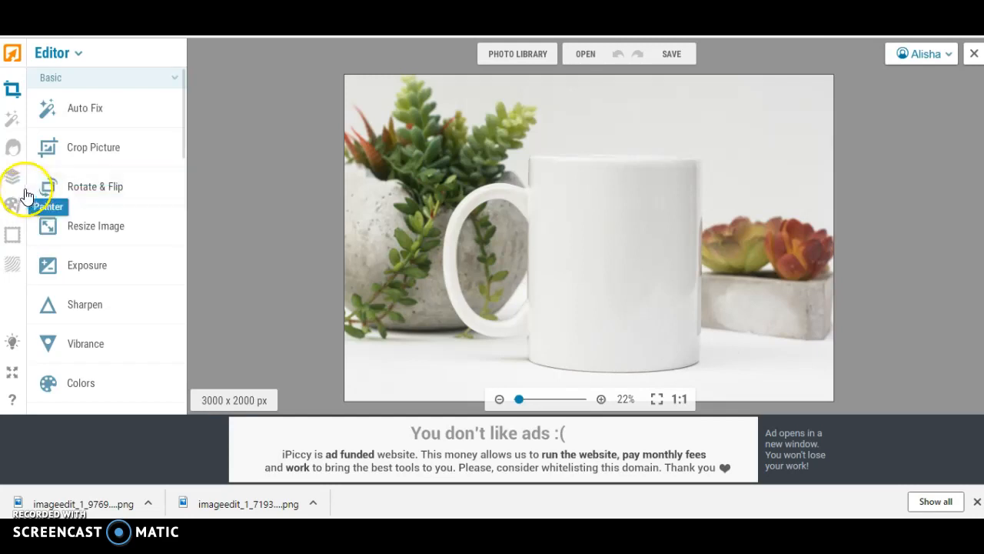
{"action": "mouse_move", "coordinate": [13, 181]}
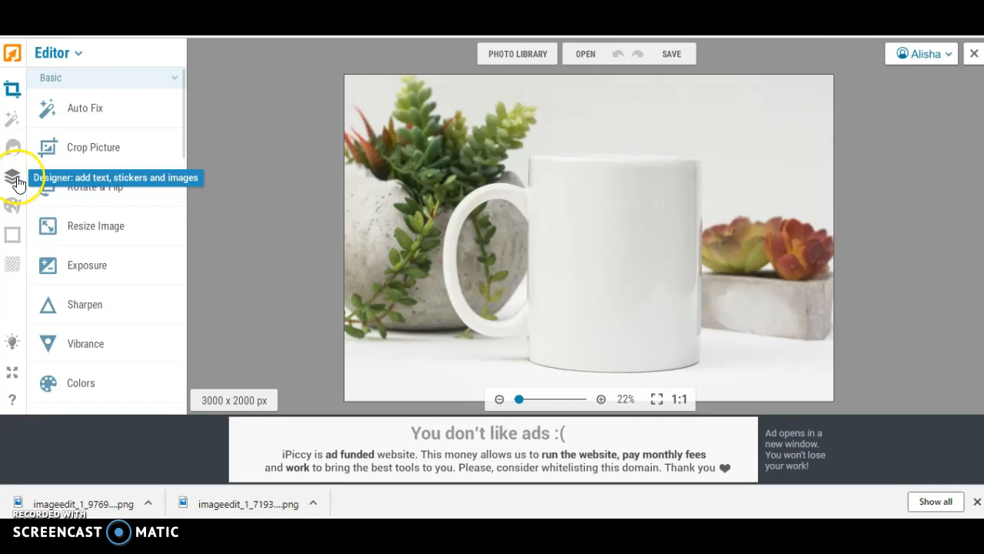
Enter the Designer's Add Images panel and start an Upload Image file picker for the moon handwriting file
{"action": "left_click", "coordinate": [12, 176]}
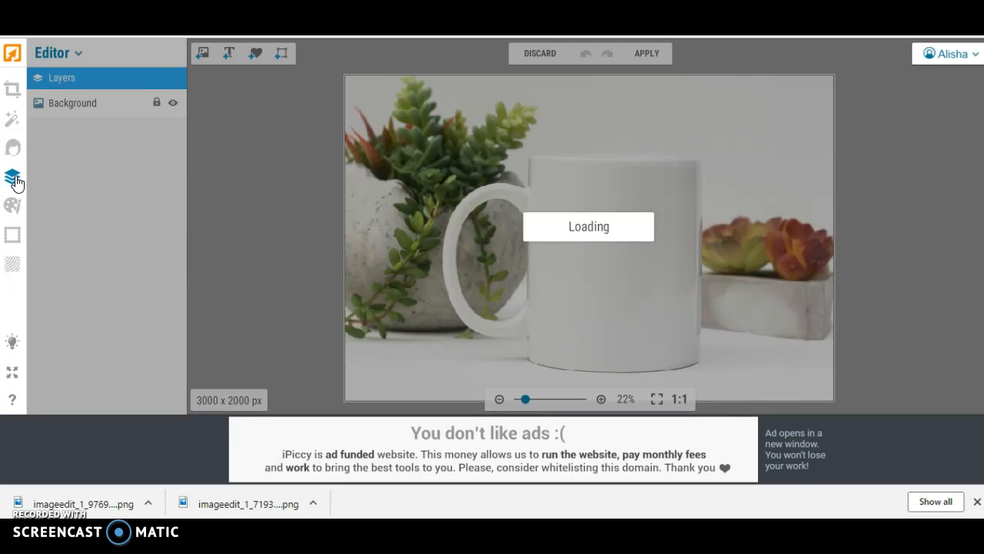
{"action": "mouse_move", "coordinate": [209, 103]}
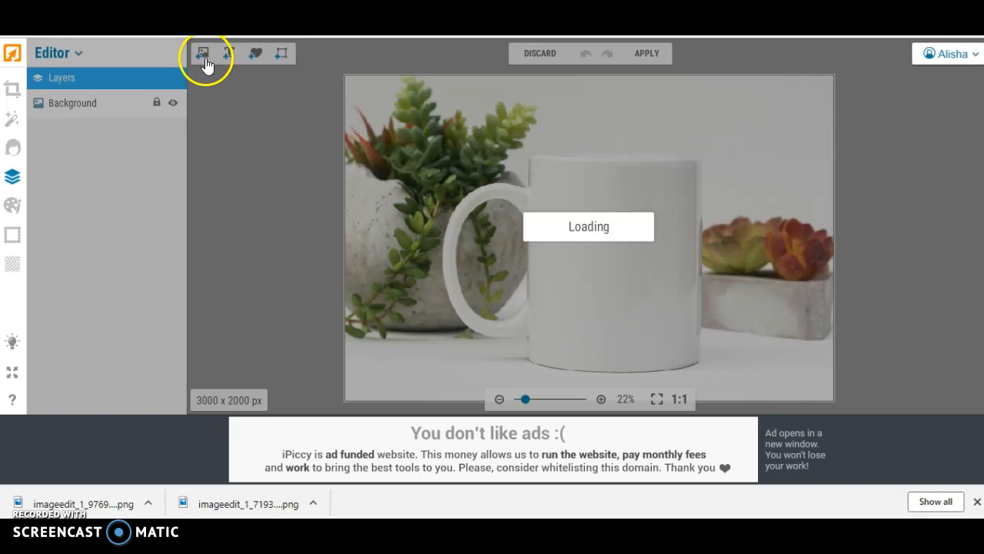
{"action": "mouse_move", "coordinate": [206, 92]}
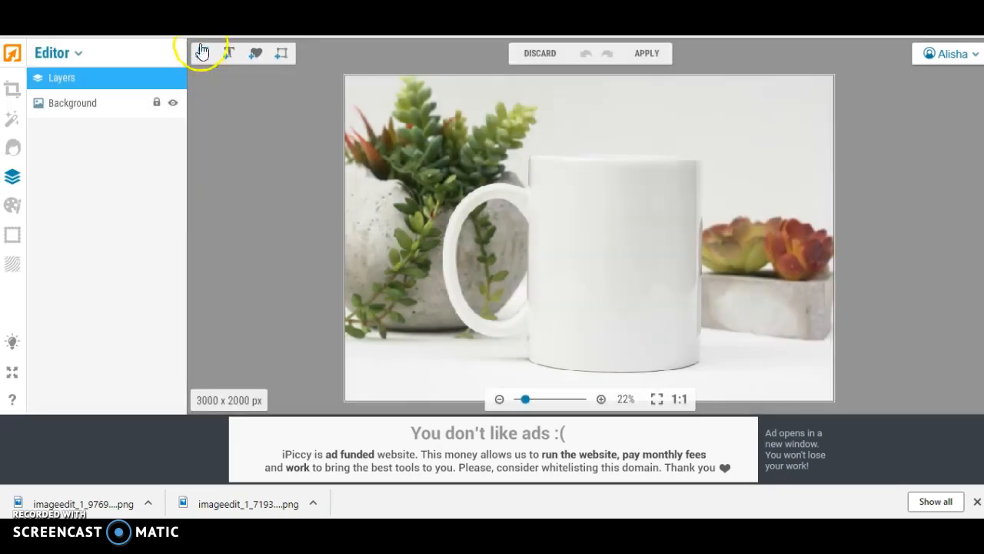
{"action": "left_click", "coordinate": [203, 52]}
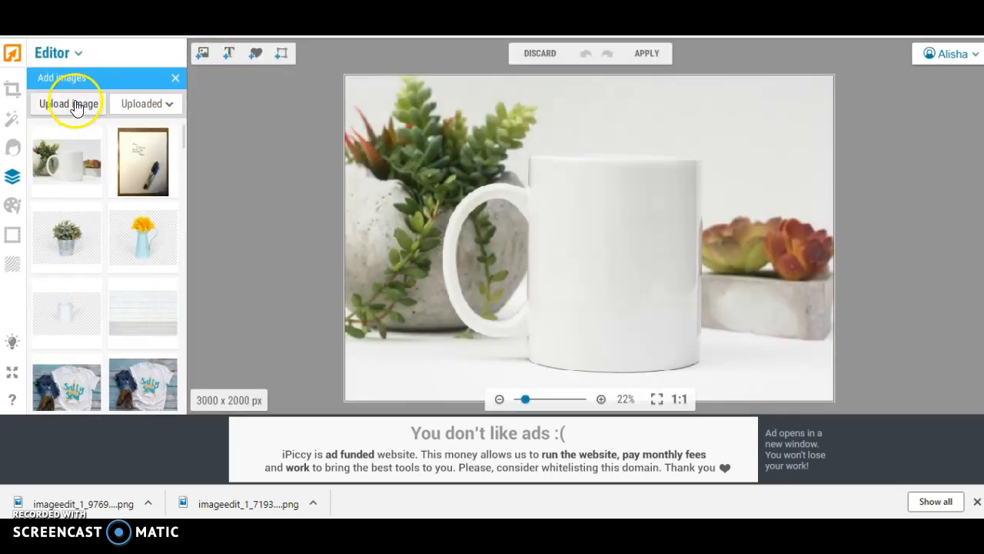
{"action": "left_click", "coordinate": [68, 103]}
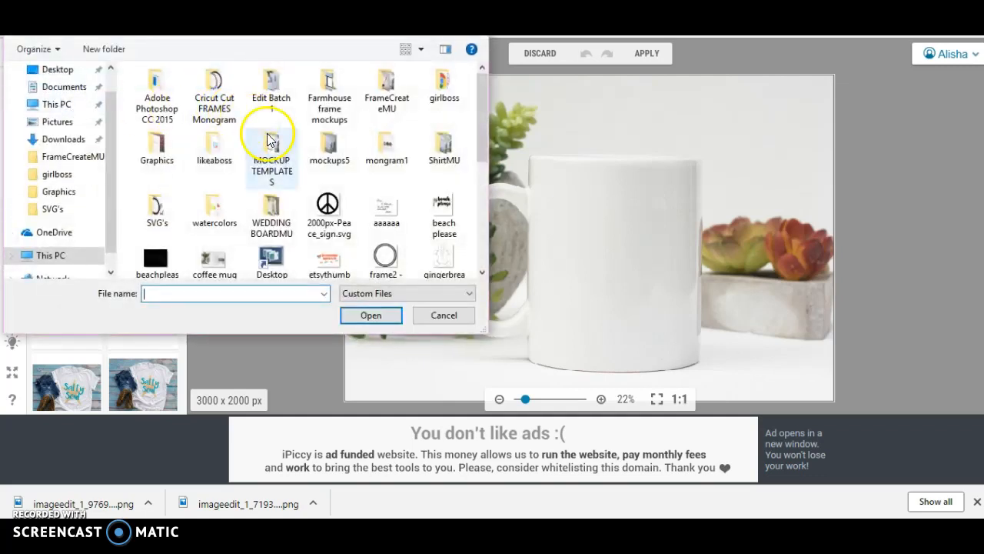
{"action": "scroll", "scroll_direction": "down", "scroll_amount": 3}
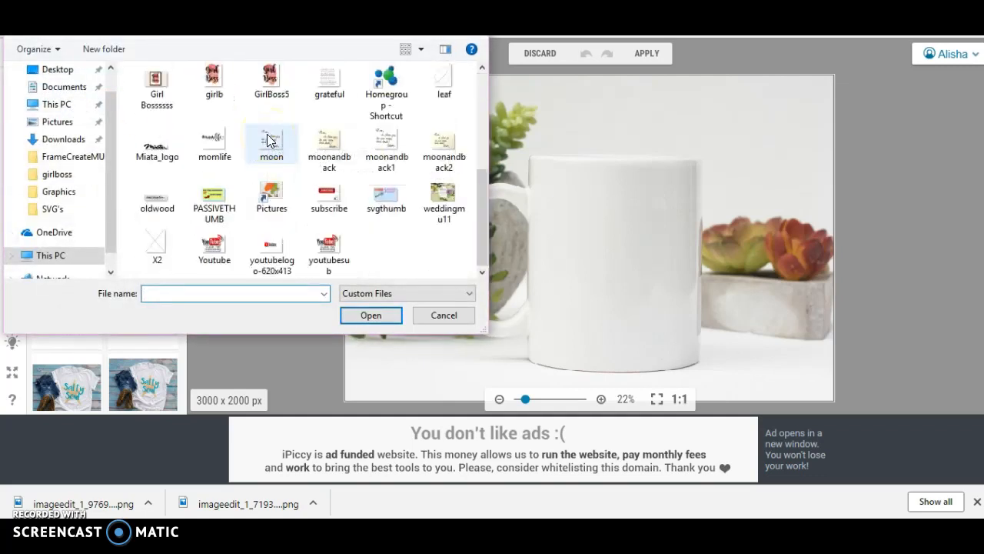
{"action": "mouse_move", "coordinate": [385, 146]}
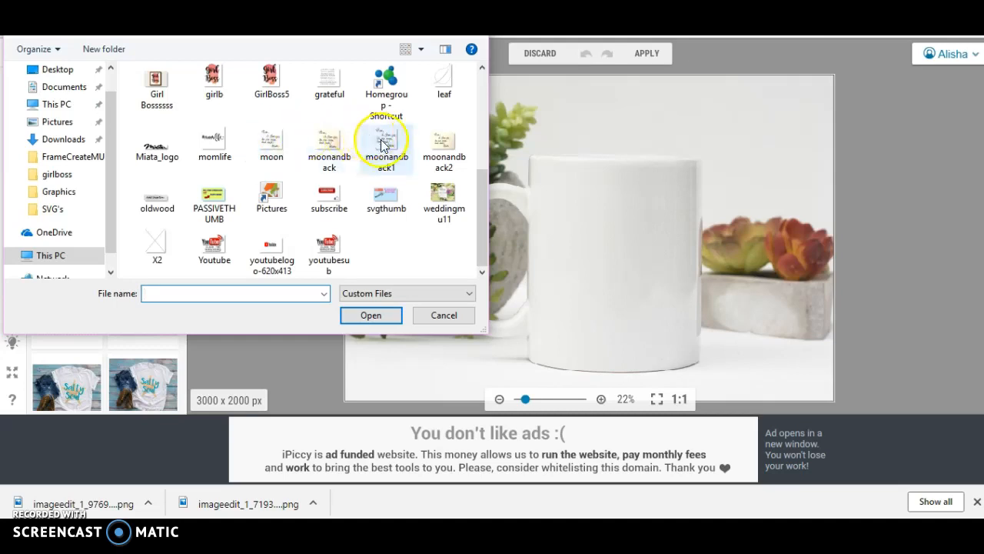
{"action": "mouse_move", "coordinate": [384, 146]}
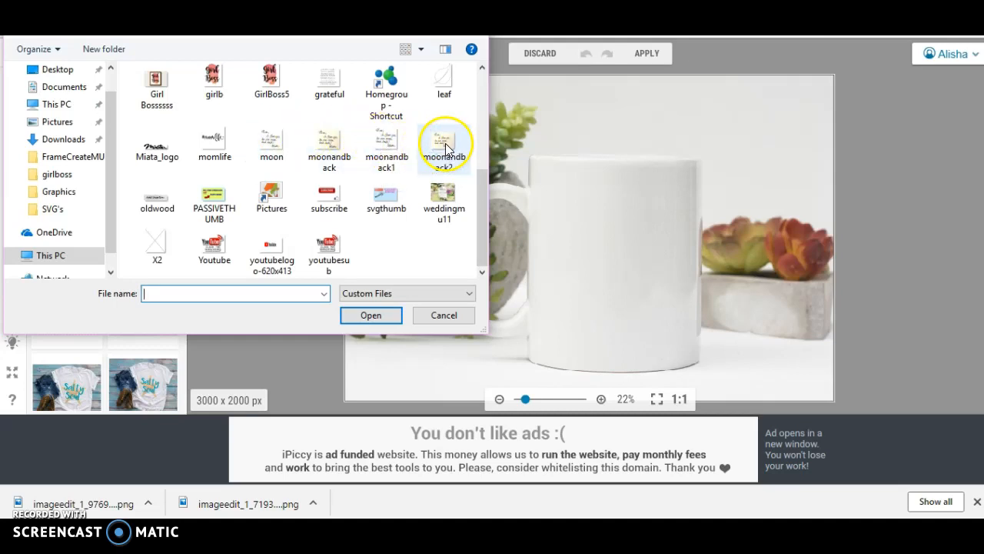
{"action": "mouse_move", "coordinate": [386, 145]}
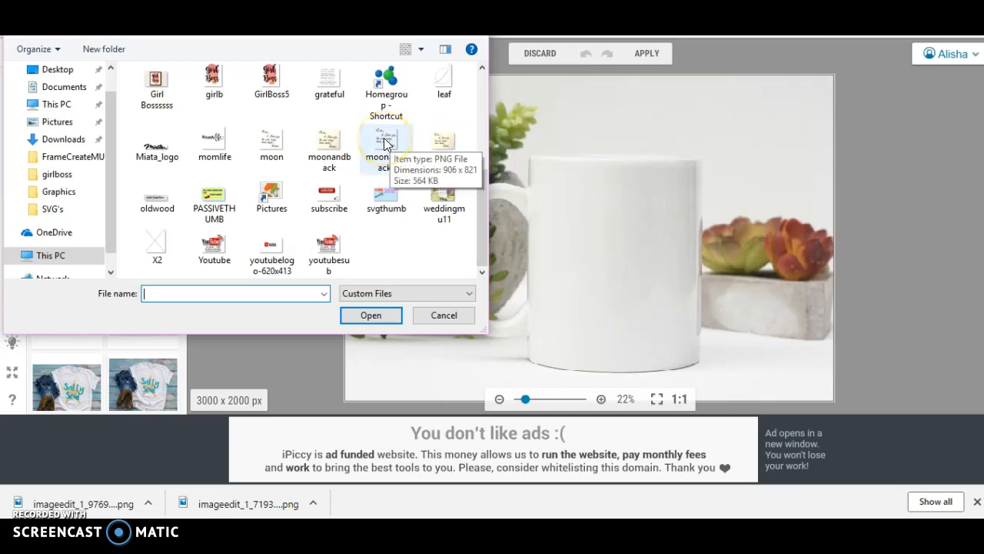
{"action": "mouse_move", "coordinate": [329, 145]}
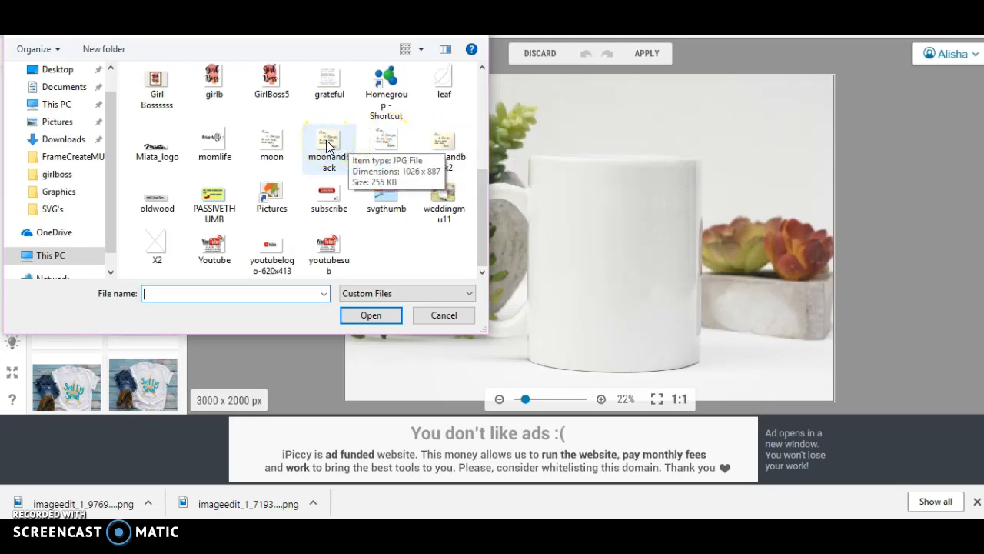
{"action": "mouse_move", "coordinate": [276, 145]}
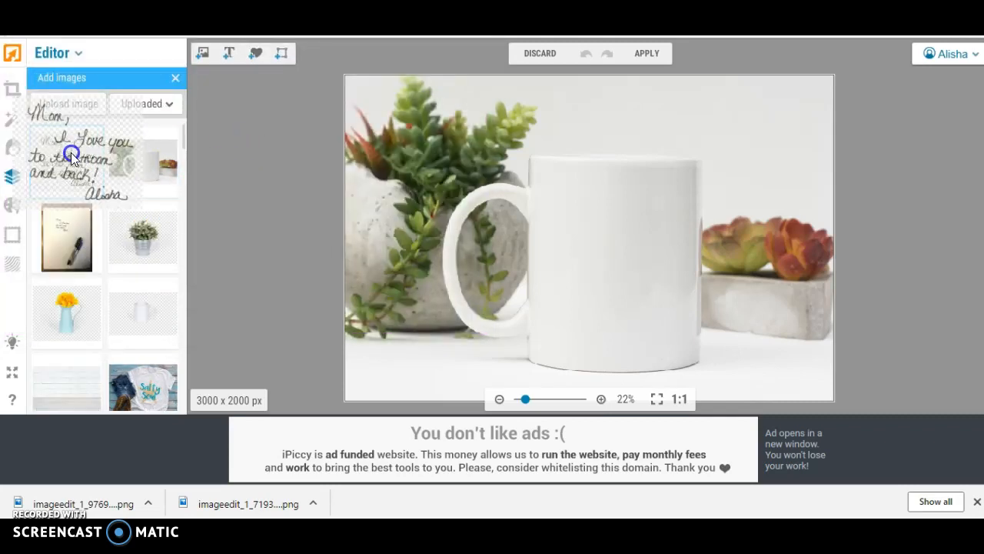
Place the handwritten 'Mom, I love you to the moon and back! Alisha' image on the mug and enlarge it to fill the mug's front
{"action": "left_click", "coordinate": [68, 158]}
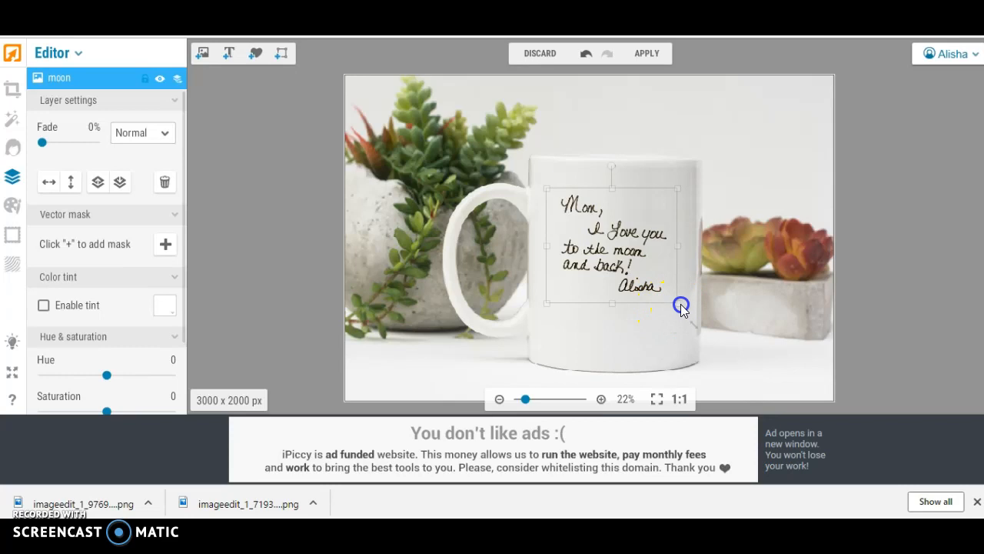
{"action": "left_click_drag", "start_coordinate": [681, 304], "coordinate": [707, 363]}
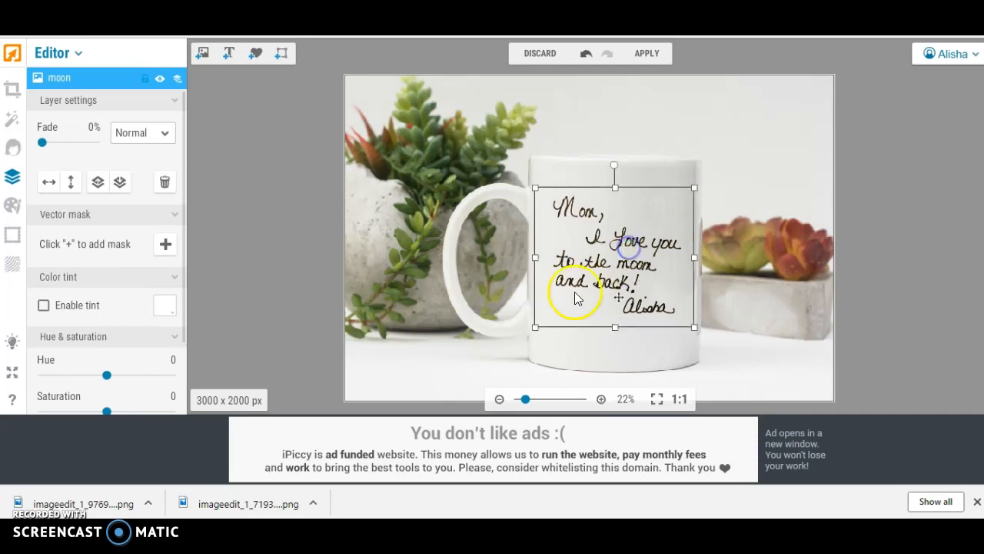
{"action": "left_click", "coordinate": [13, 176]}
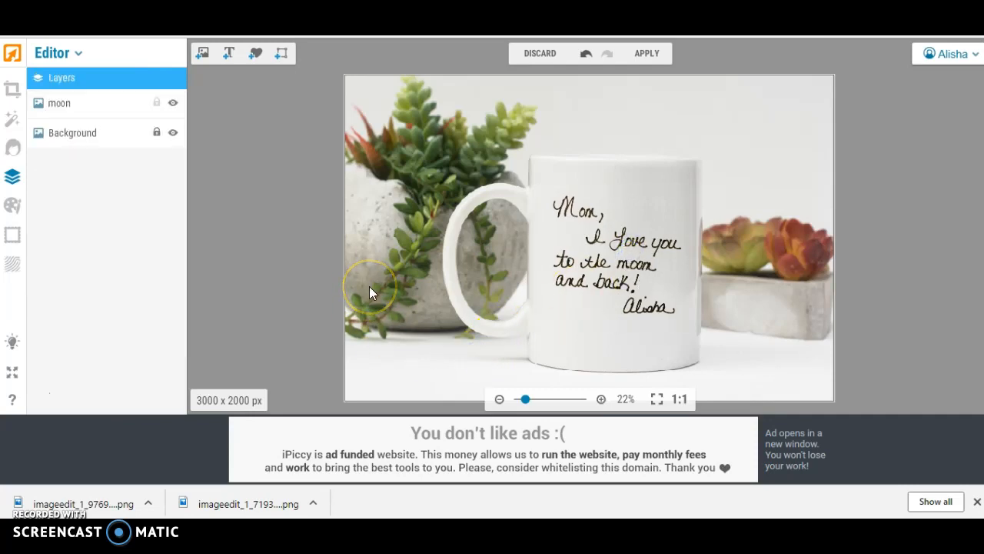